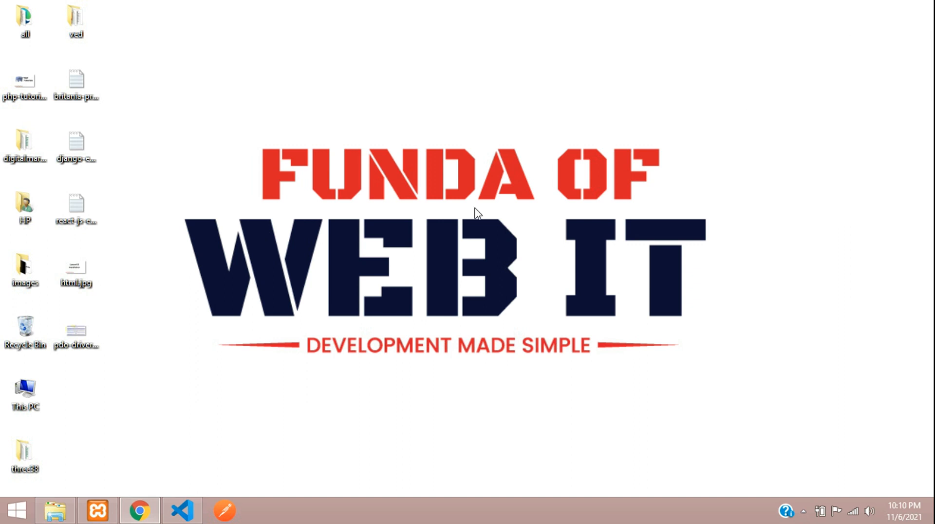
# Bring up the admin category page in Chrome and review the user menu's Settings, Activity Log and Logout options.
pyautogui.click(139, 510)
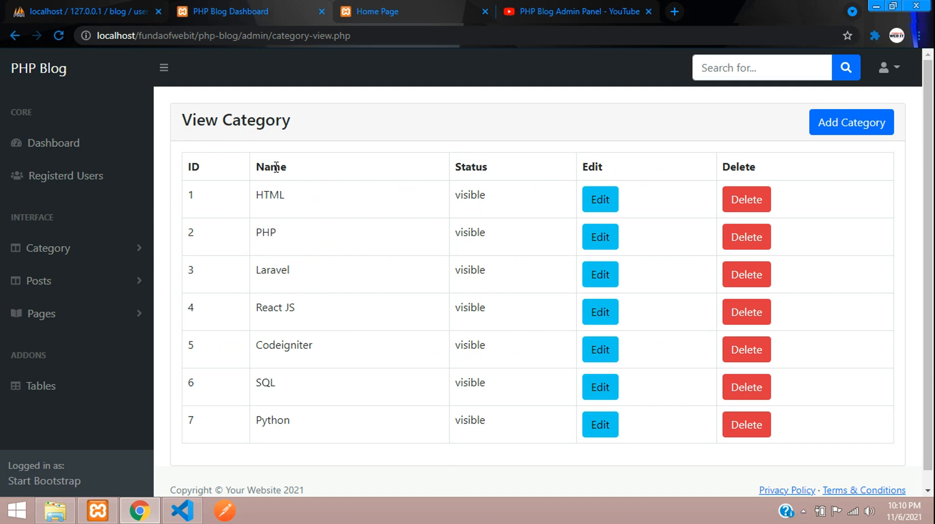
pyautogui.moveTo(286, 160)
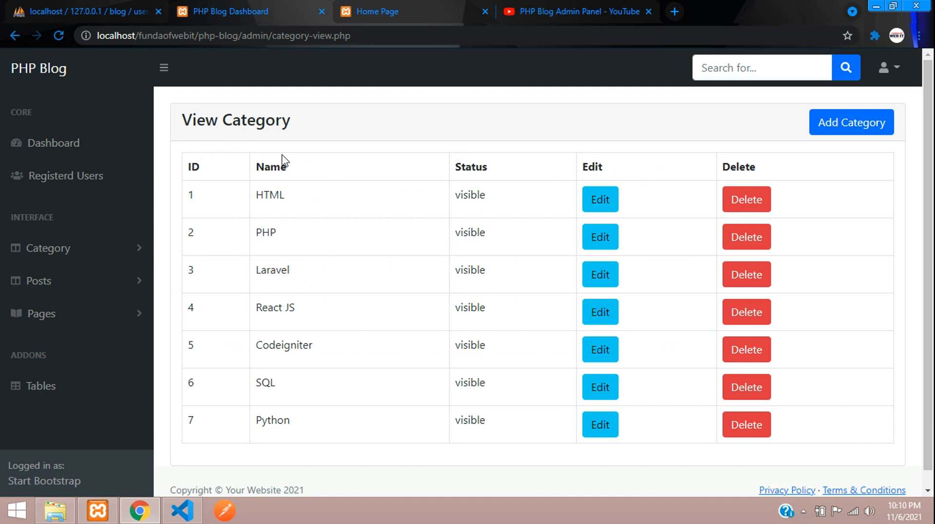
pyautogui.click(889, 67)
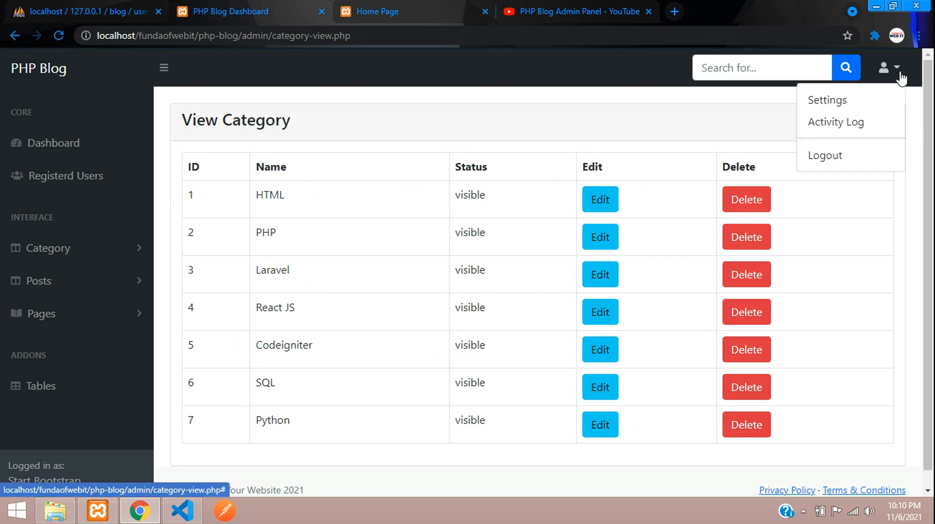
pyautogui.click(893, 67)
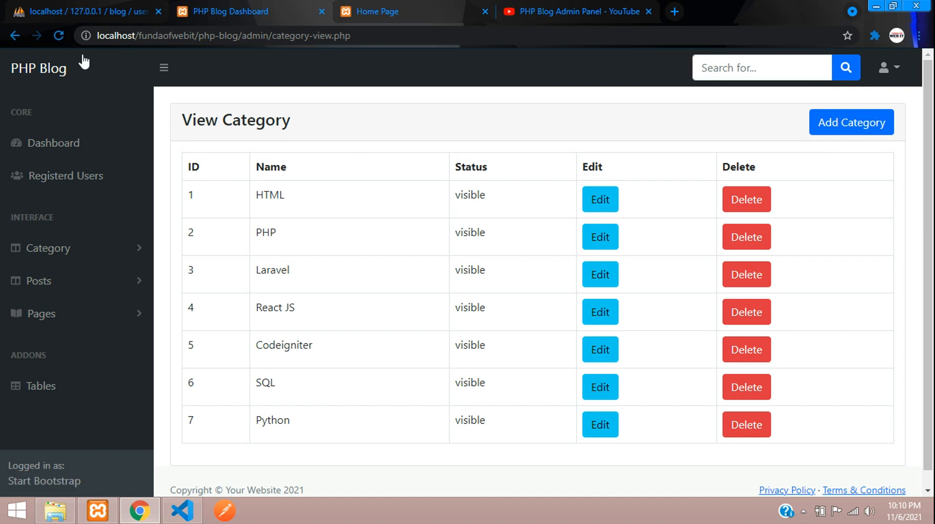
pyautogui.moveTo(509, 105)
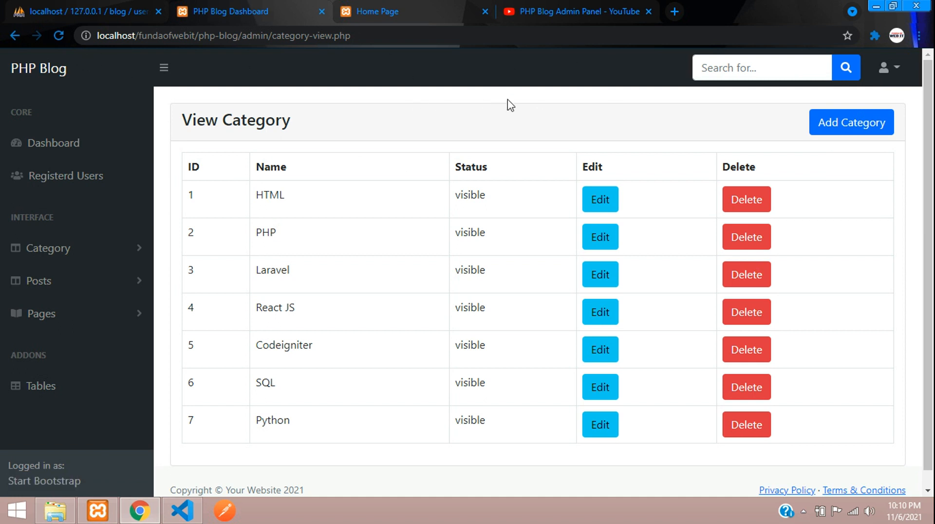
pyautogui.moveTo(182, 511)
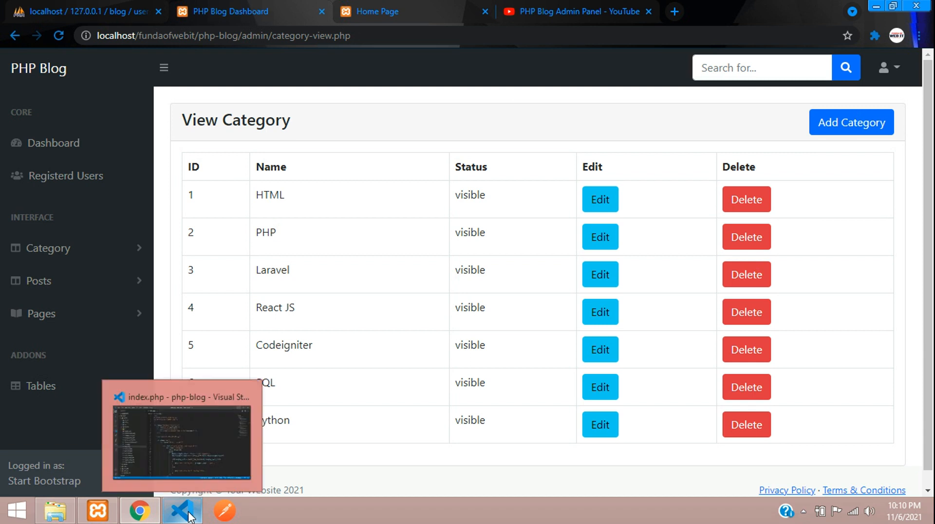
pyautogui.moveTo(143, 491)
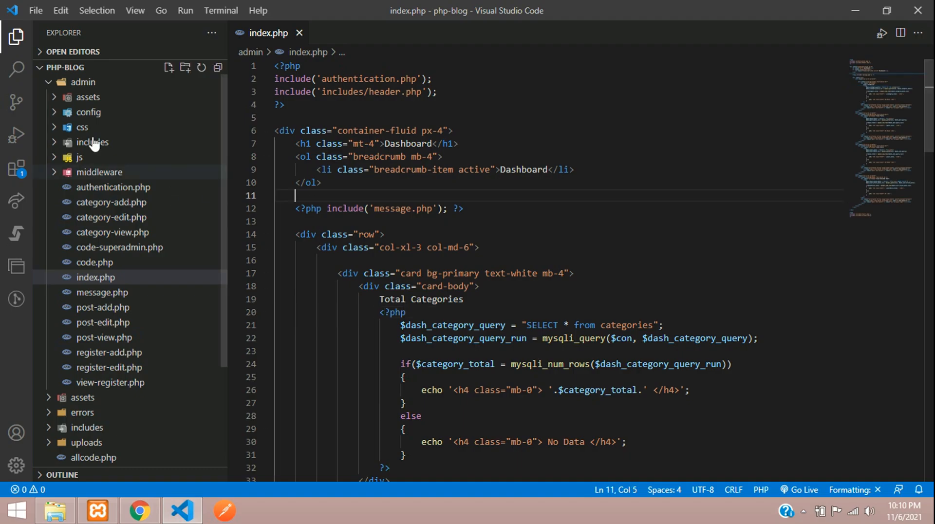
# Open admin/includes/navbar-top.php and swap the navbar's bg-dark class for bg-primary.
pyautogui.click(82, 81)
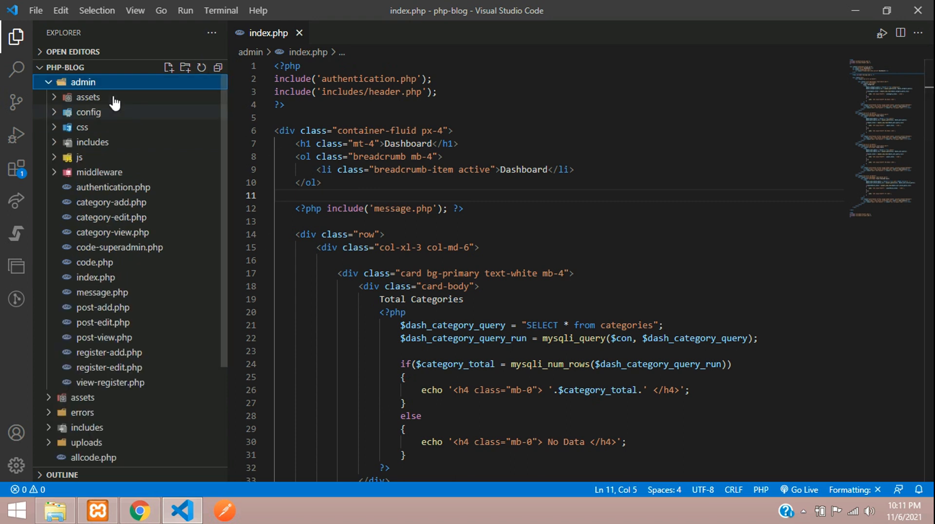
pyautogui.click(92, 142)
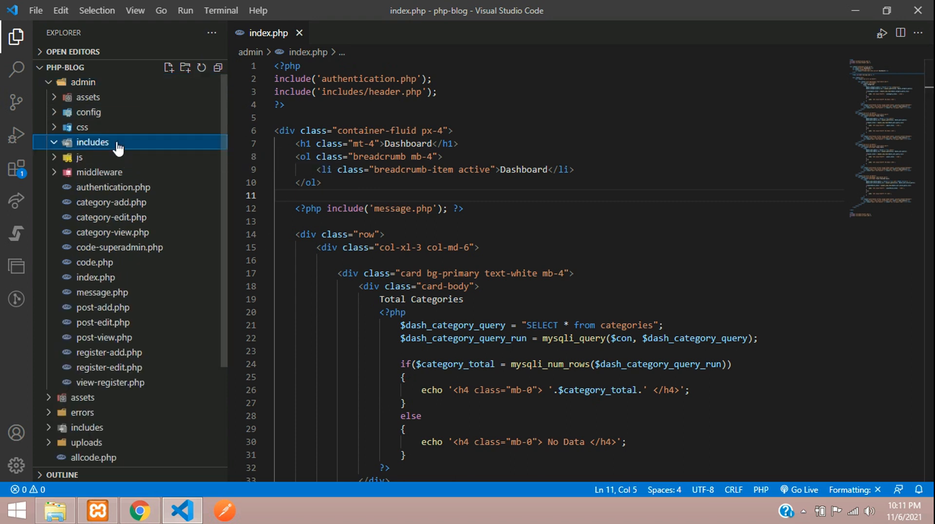
pyautogui.click(92, 142)
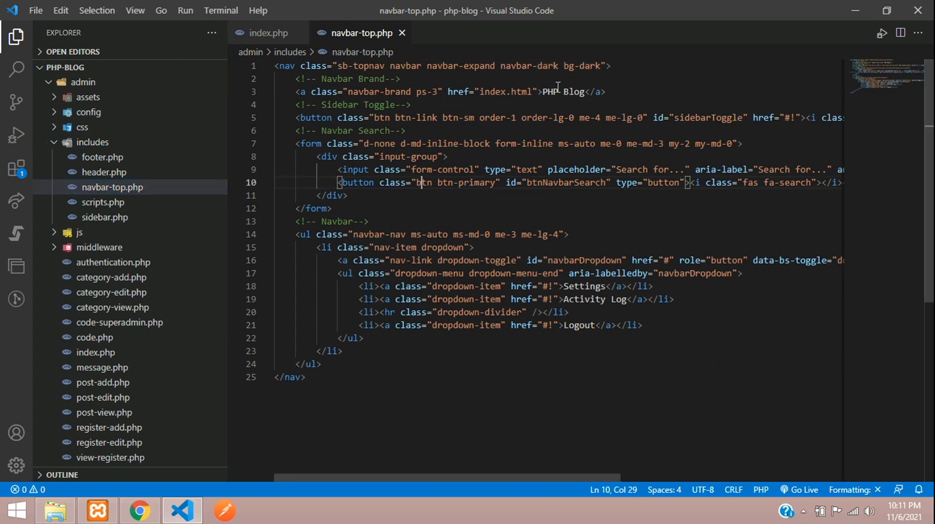
pyautogui.doubleClick(590, 65)
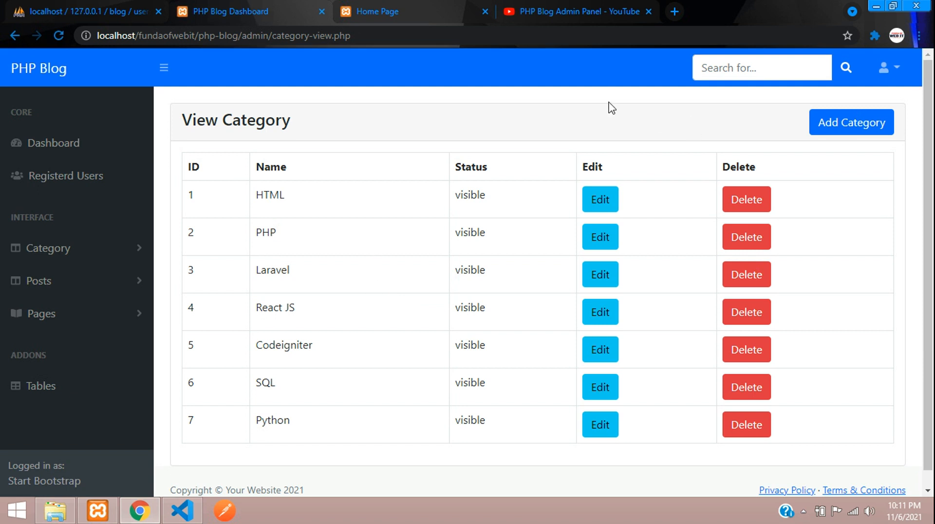
pyautogui.moveTo(589, 101)
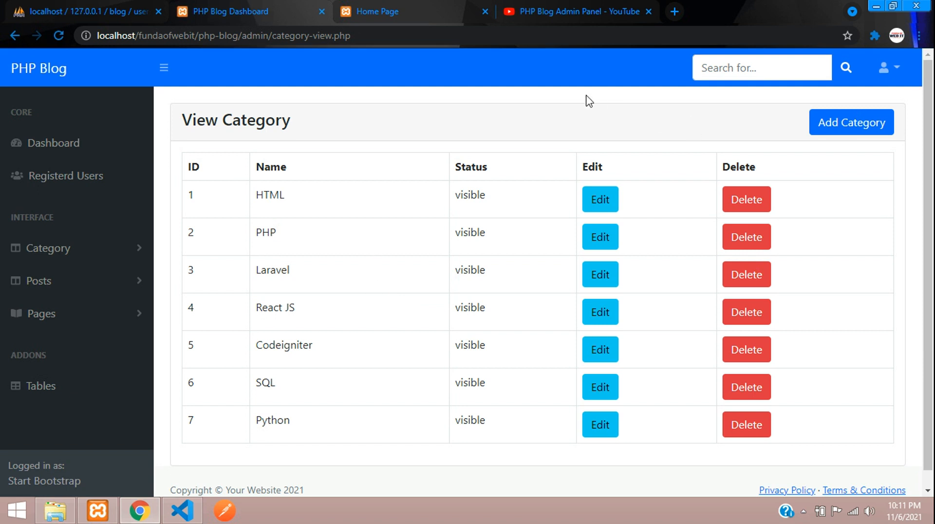
pyautogui.moveTo(590, 115)
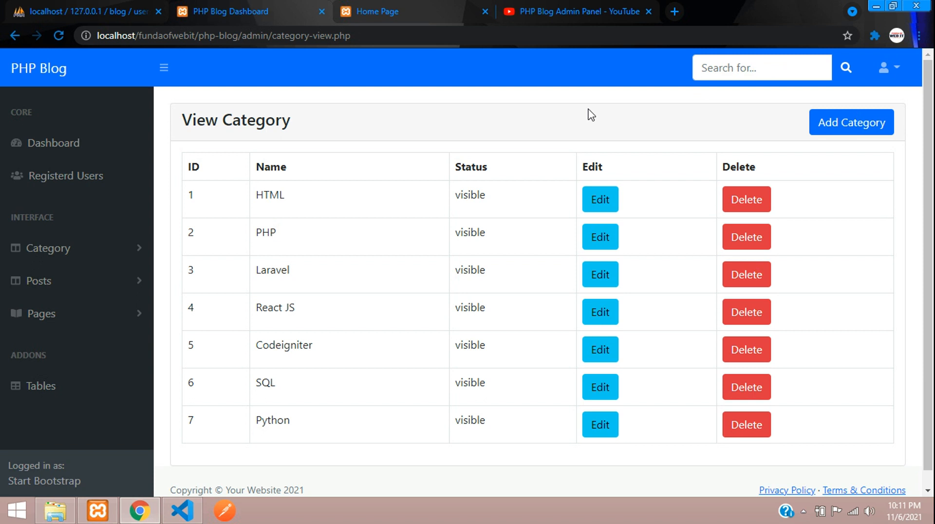
pyautogui.click(888, 67)
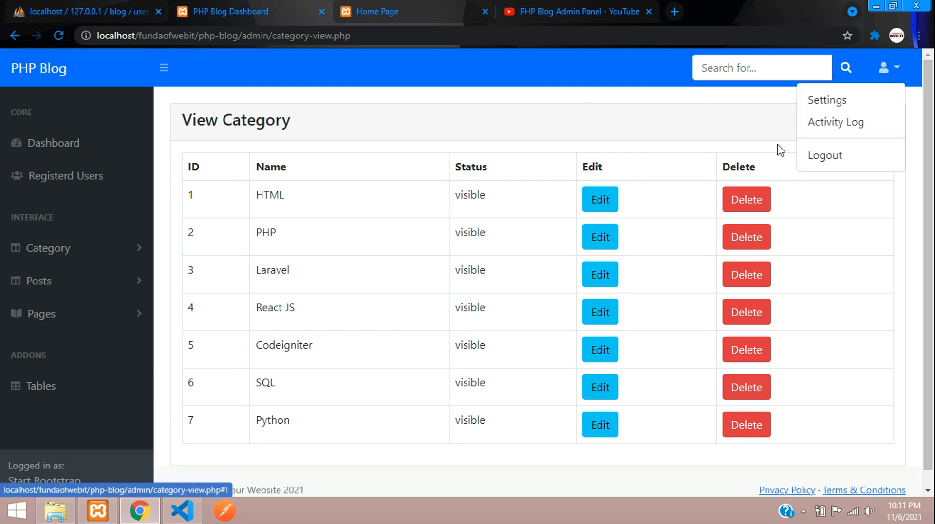
pyautogui.moveTo(825, 155)
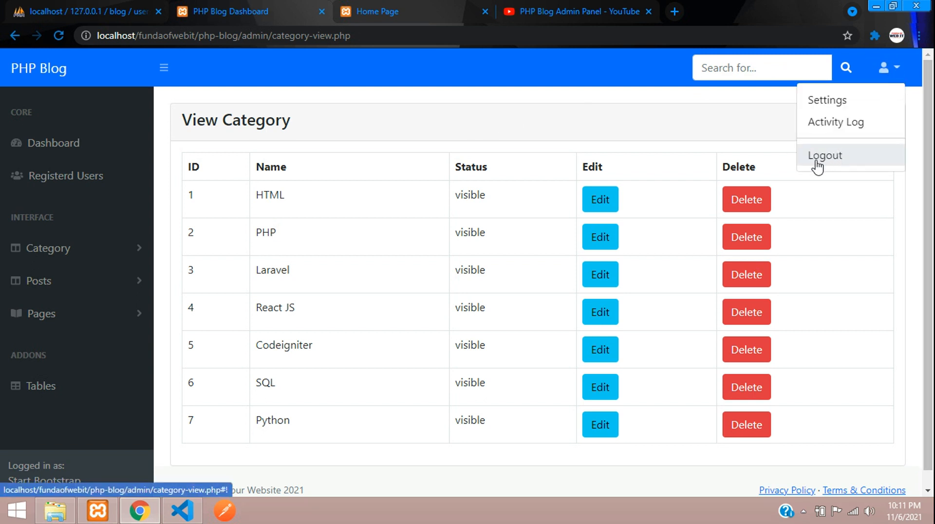
pyautogui.moveTo(377, 12)
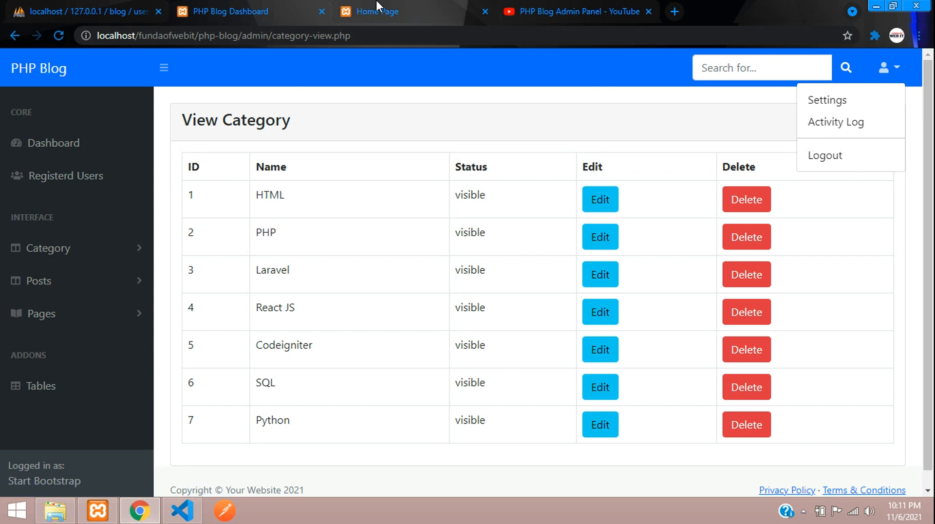
pyautogui.click(373, 12)
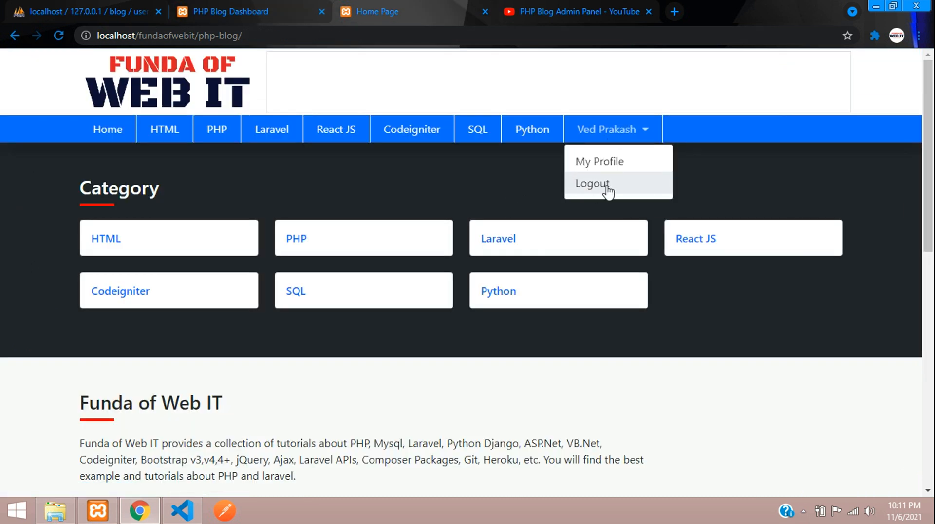
pyautogui.moveTo(440, 132)
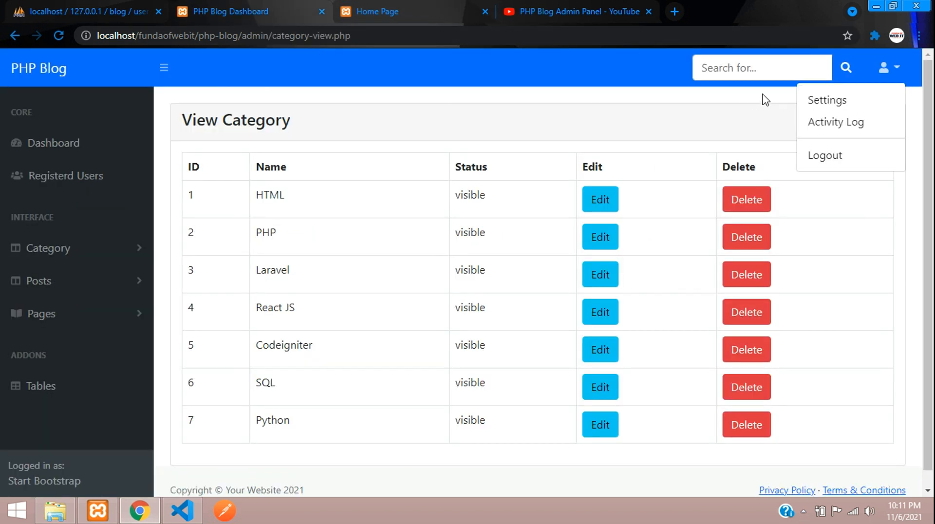
pyautogui.moveTo(153, 384)
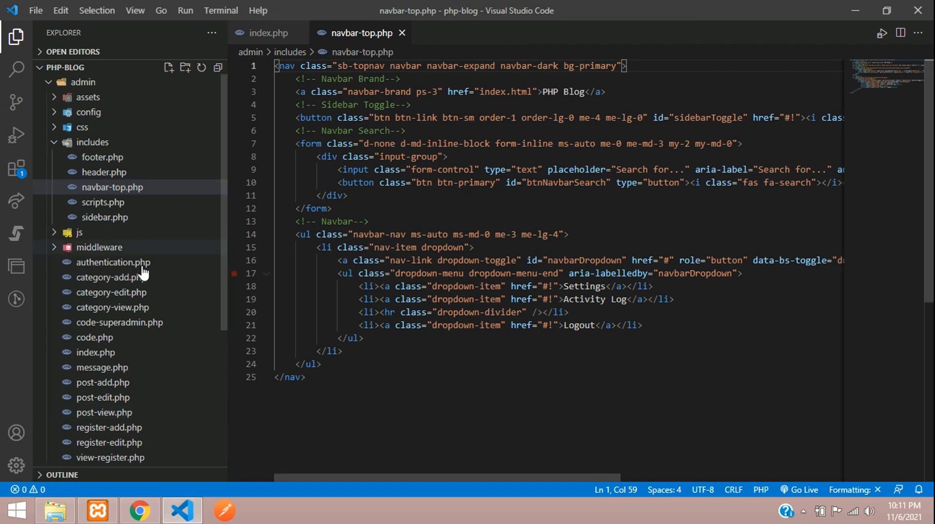
# Nest a <form action="allcode.php" method="POST"> logout form inside the Logout dropdown item of navbar-top.php.
pyautogui.click(218, 68)
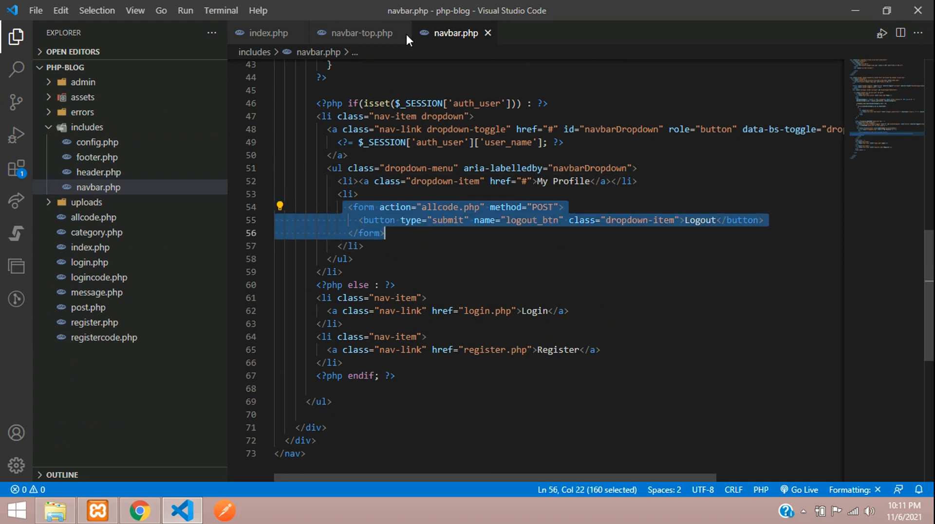
pyautogui.click(360, 33)
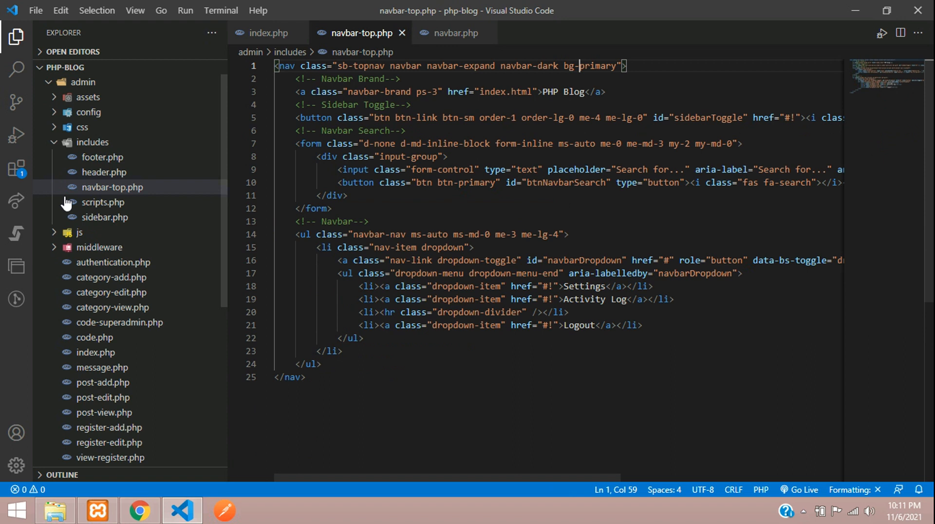
pyautogui.click(113, 187)
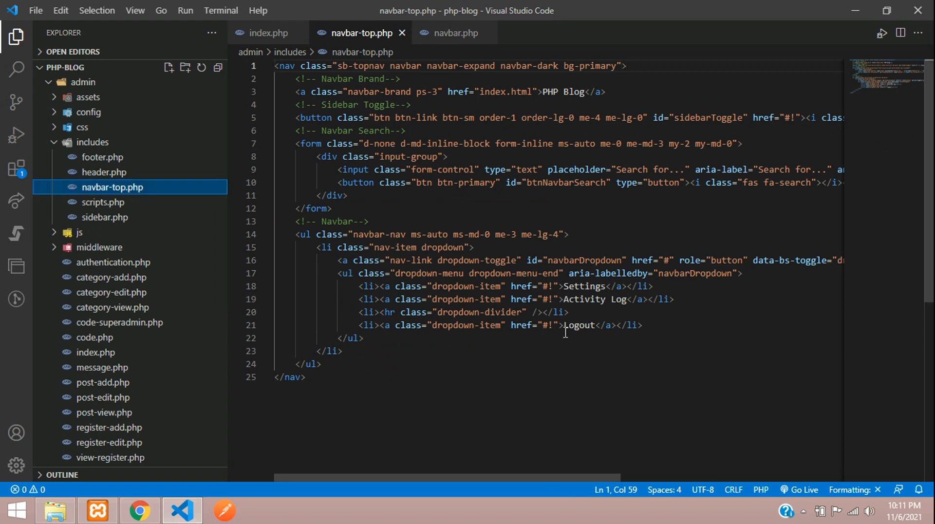
pyautogui.press('Enter')
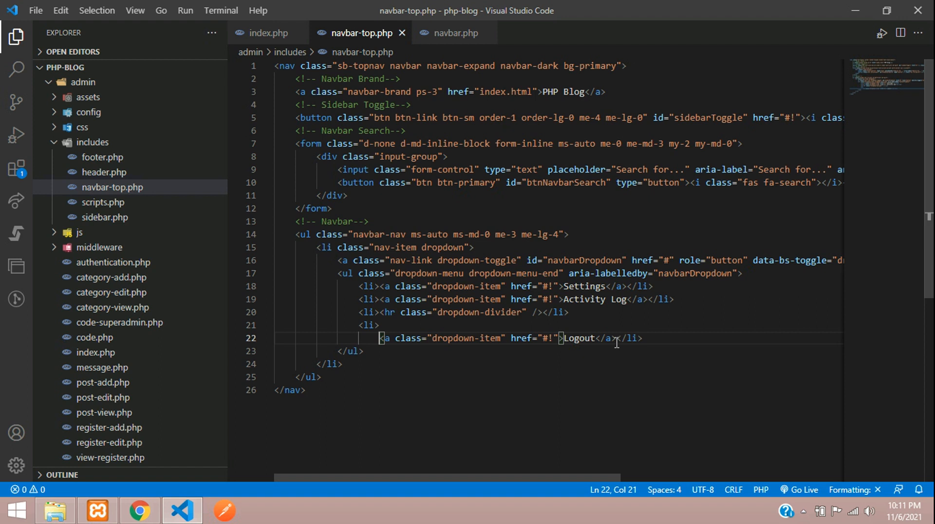
pyautogui.press('enter')
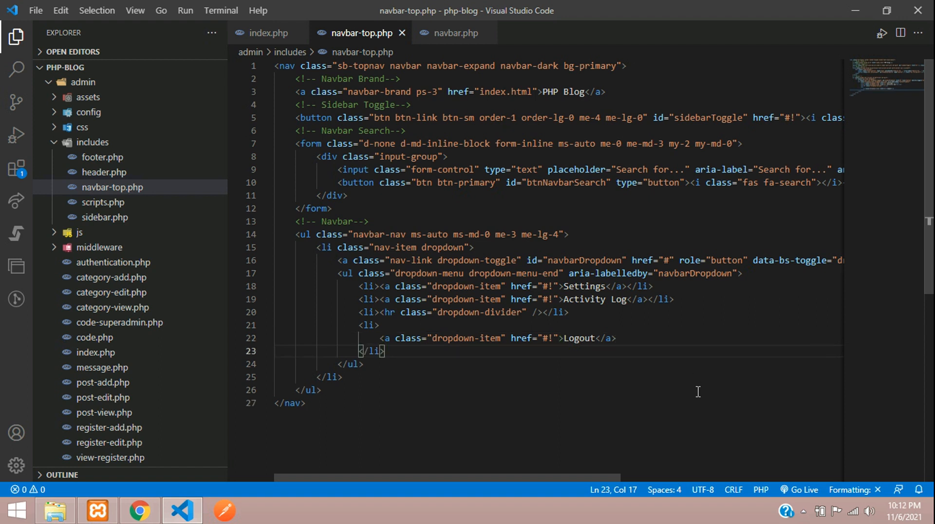
pyautogui.write('<form action="allcode.php" method="POST">')
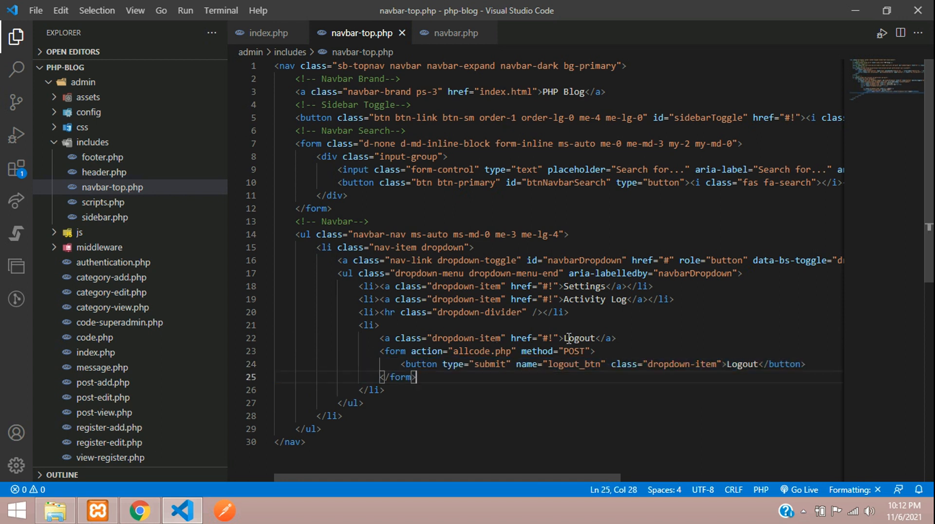
pyautogui.scroll(-3)
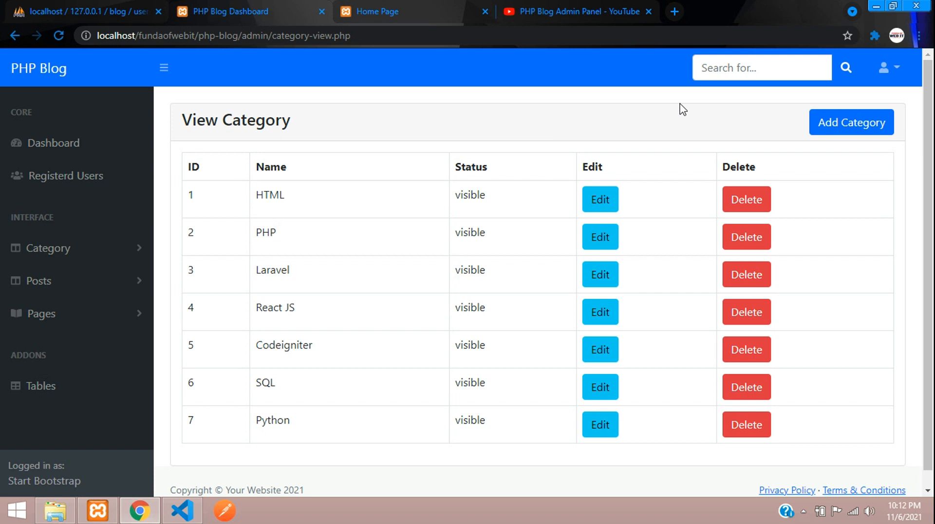
# Reveal the Logout option in the admin user account dropdown.
pyautogui.click(886, 67)
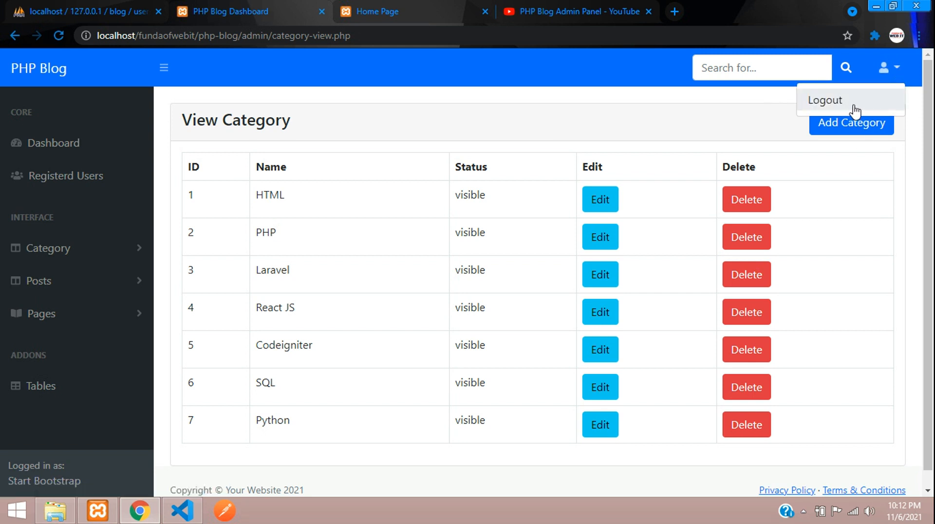
pyautogui.moveTo(838, 102)
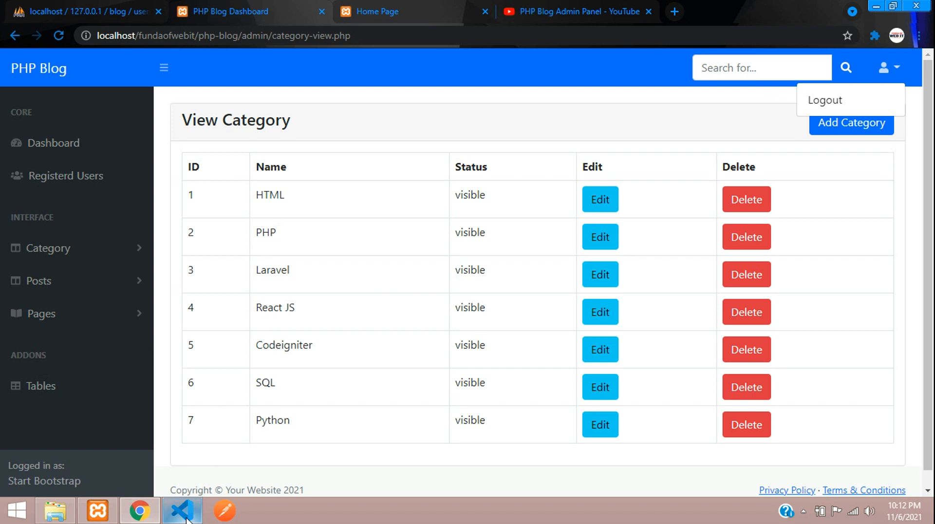
# Point the navbar logout form's action at ../allcode.php.
pyautogui.click(182, 509)
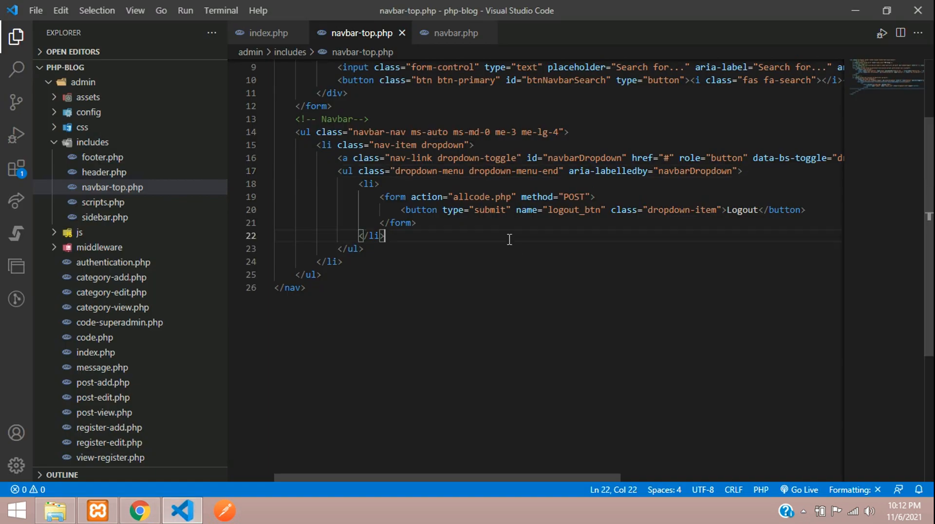
pyautogui.moveTo(109, 201)
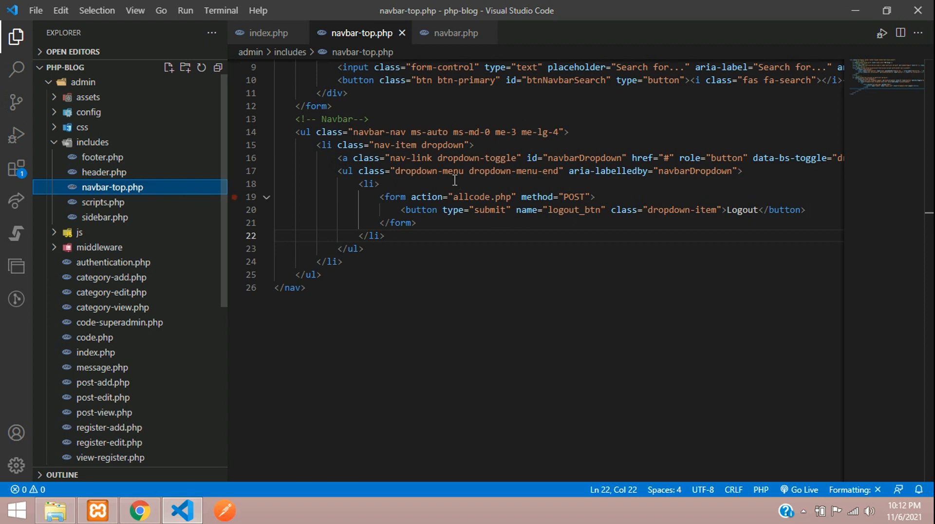
pyautogui.click(92, 142)
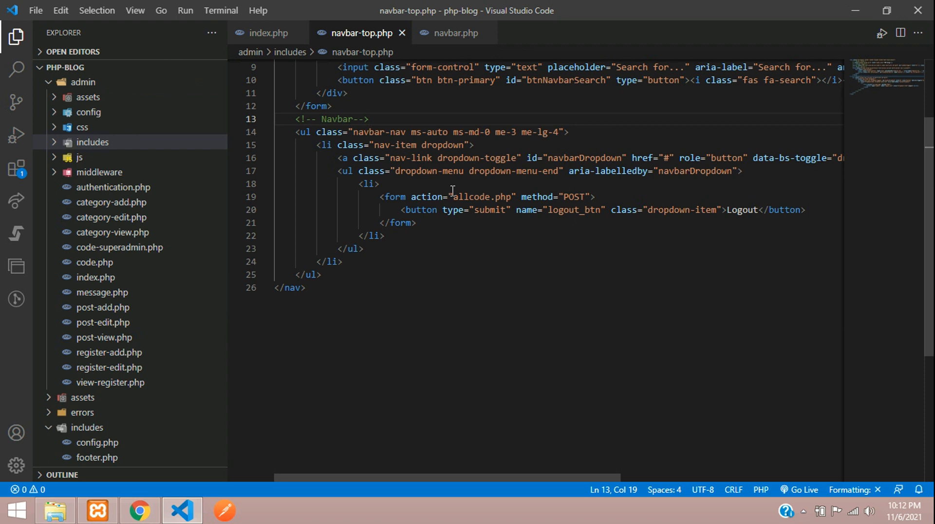
pyautogui.write('../')
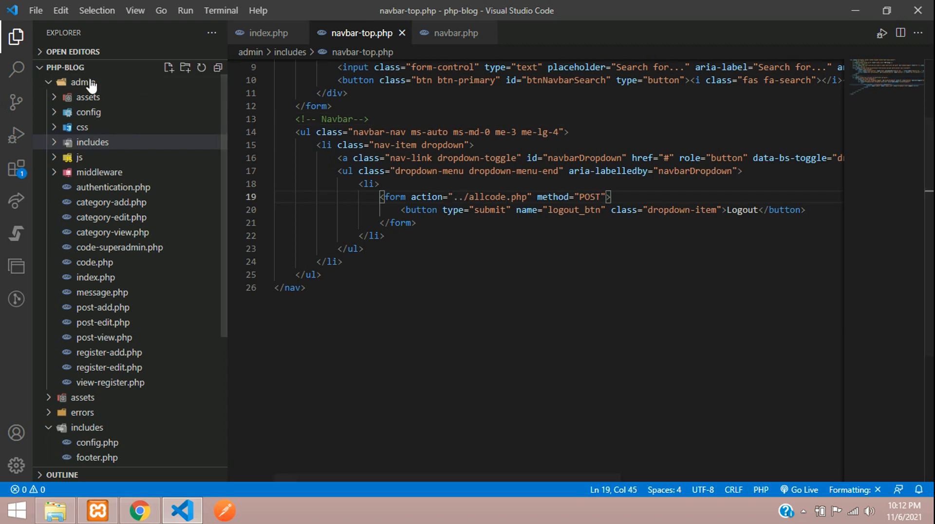
# Check the logout_btn handler in root allcode.php, then return to navbar-top.php and the browser.
pyautogui.click(81, 82)
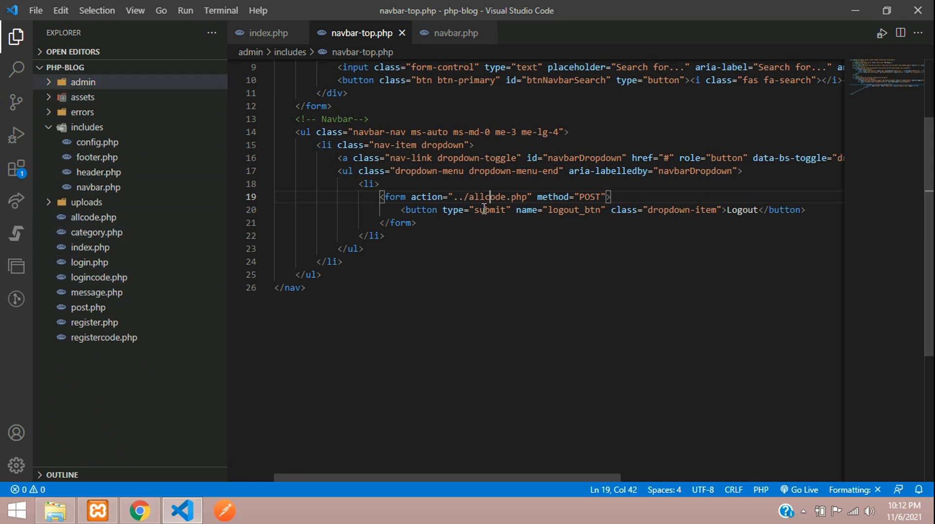
pyautogui.click(94, 217)
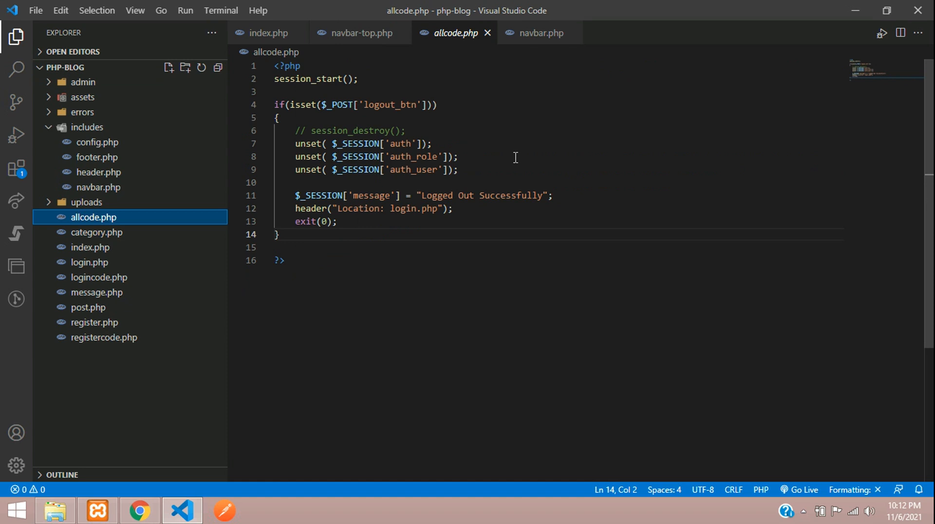
pyautogui.moveTo(275, 90); pyautogui.dragTo(284, 260)
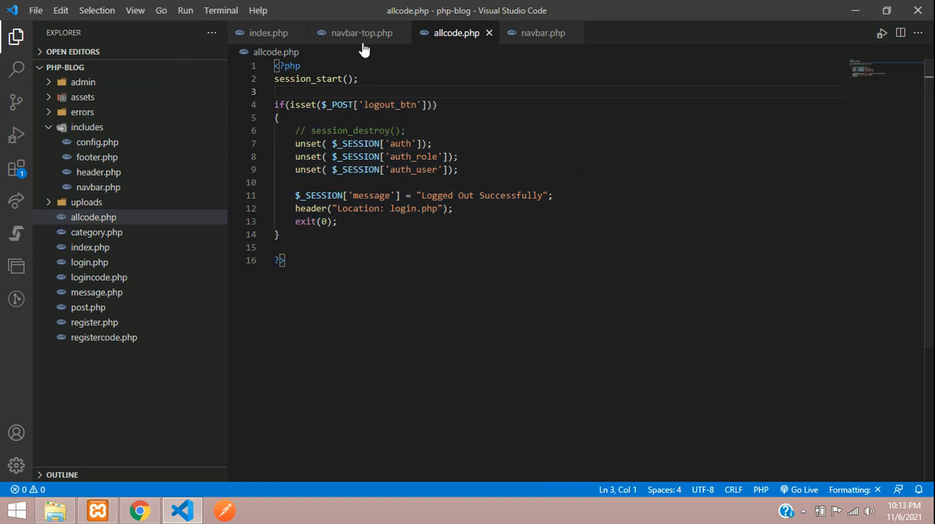
pyautogui.moveTo(366, 33)
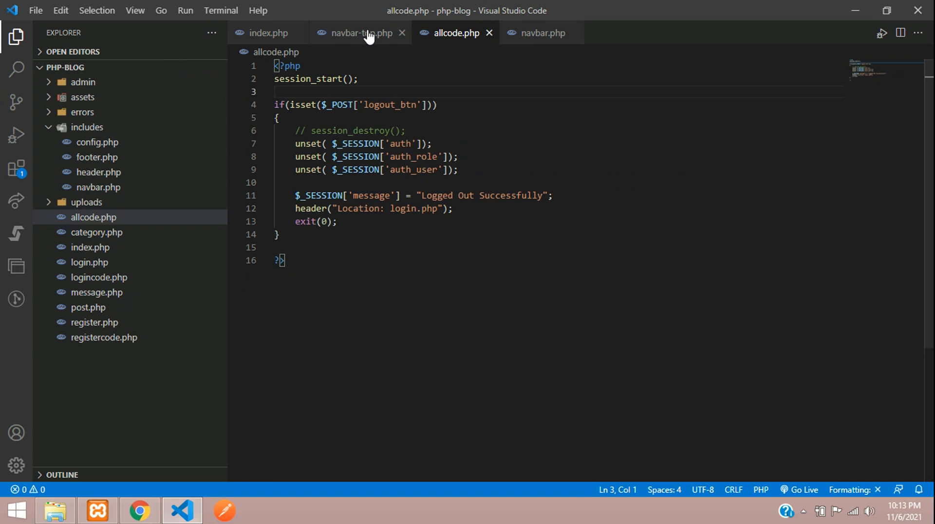
pyautogui.click(359, 33)
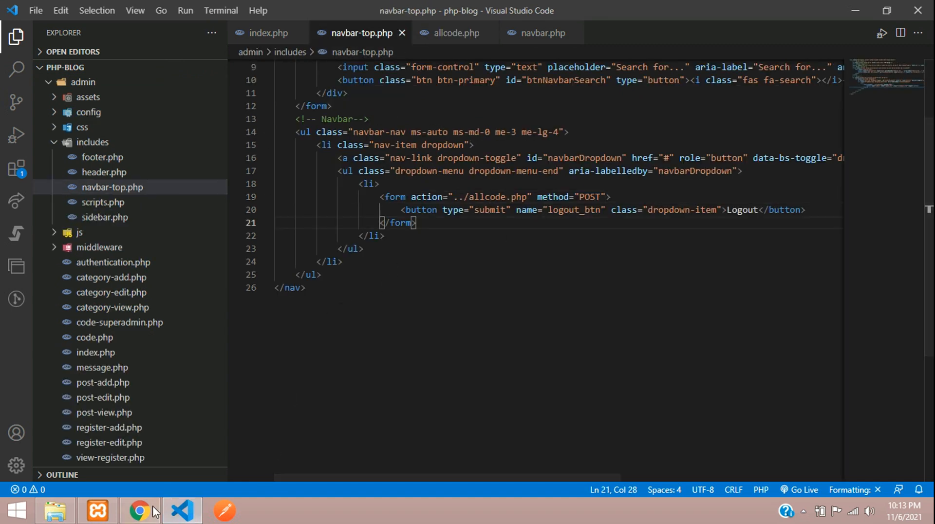
pyautogui.click(137, 511)
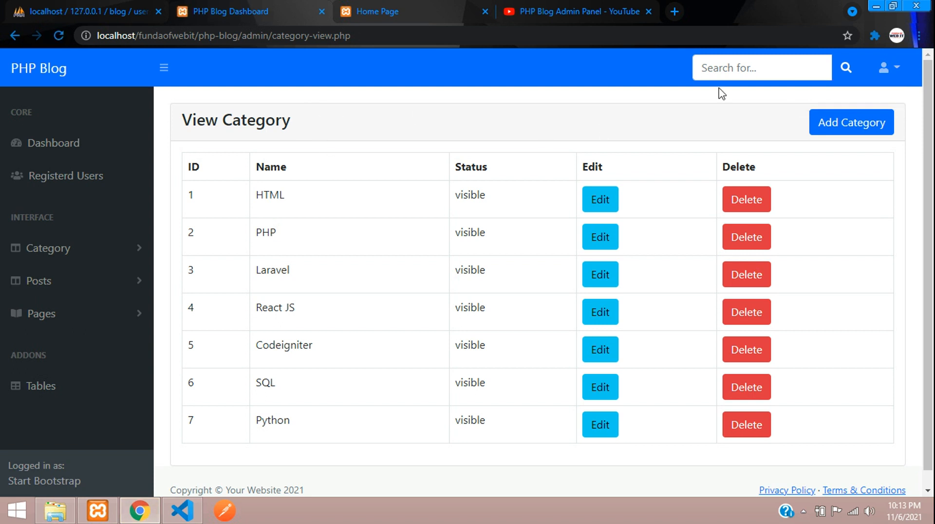
# Log out from the admin user dropdown, landing on the public login page.
pyautogui.click(889, 67)
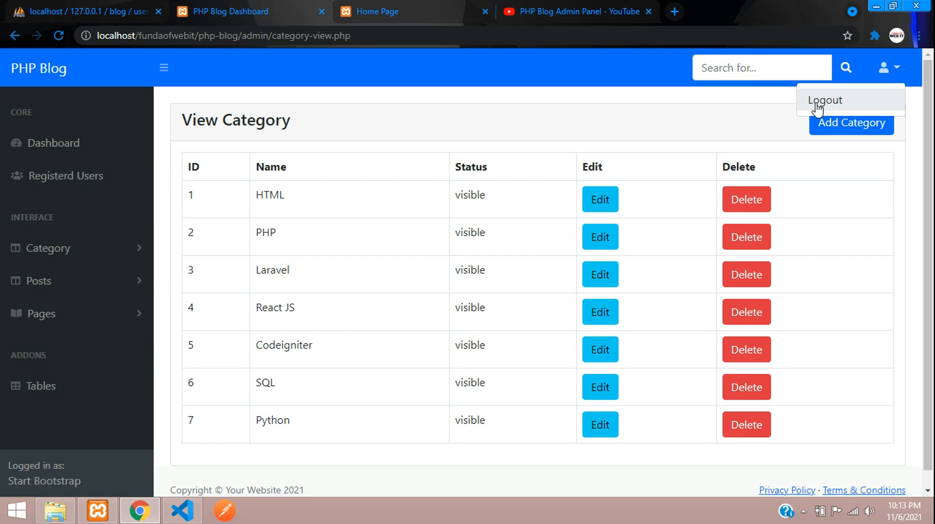
pyautogui.click(825, 100)
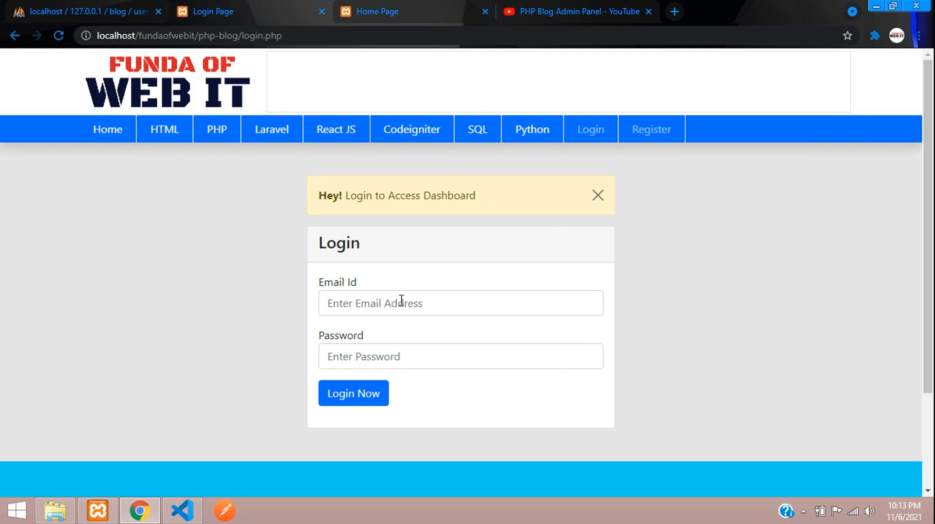
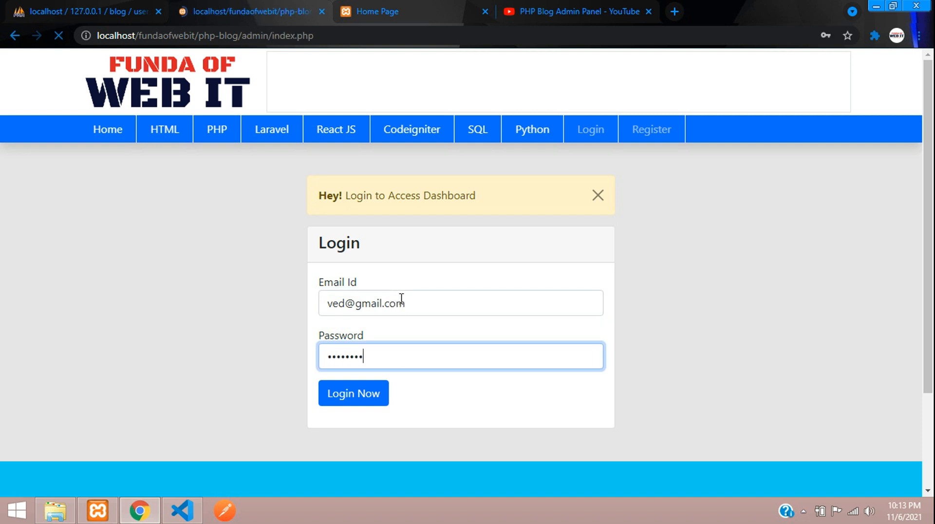
pyautogui.click(353, 393)
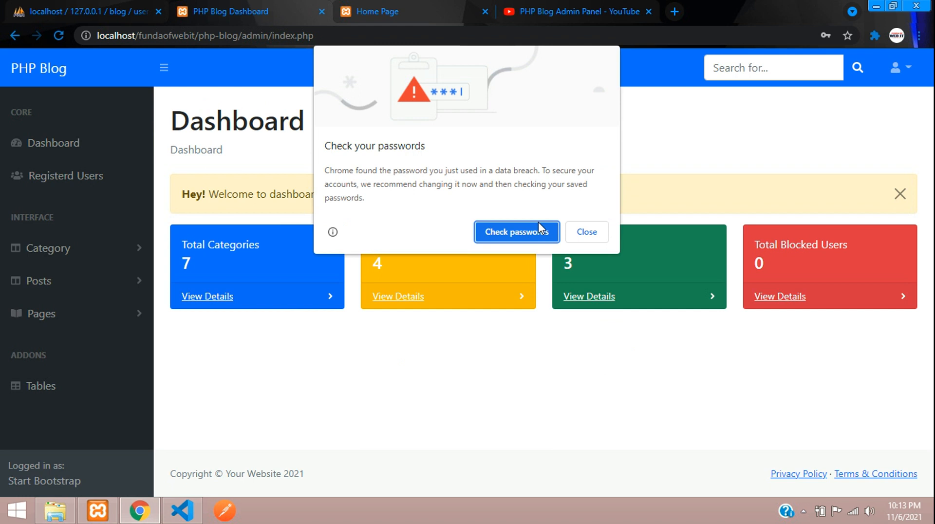
pyautogui.click(585, 232)
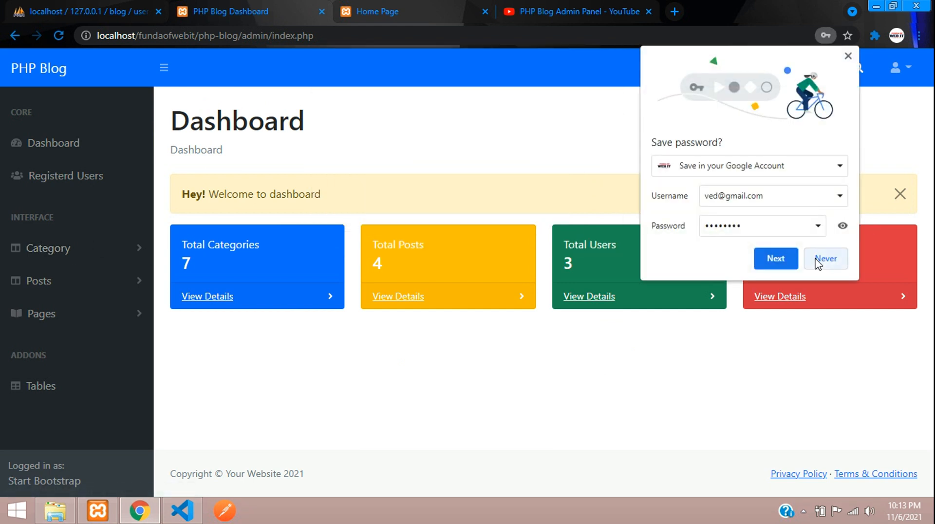
pyautogui.click(825, 258)
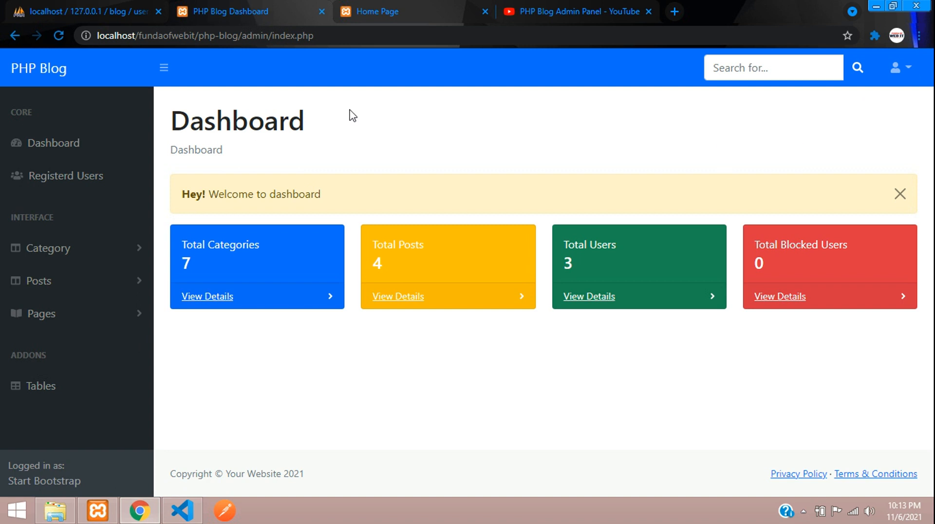
pyautogui.moveTo(221, 159)
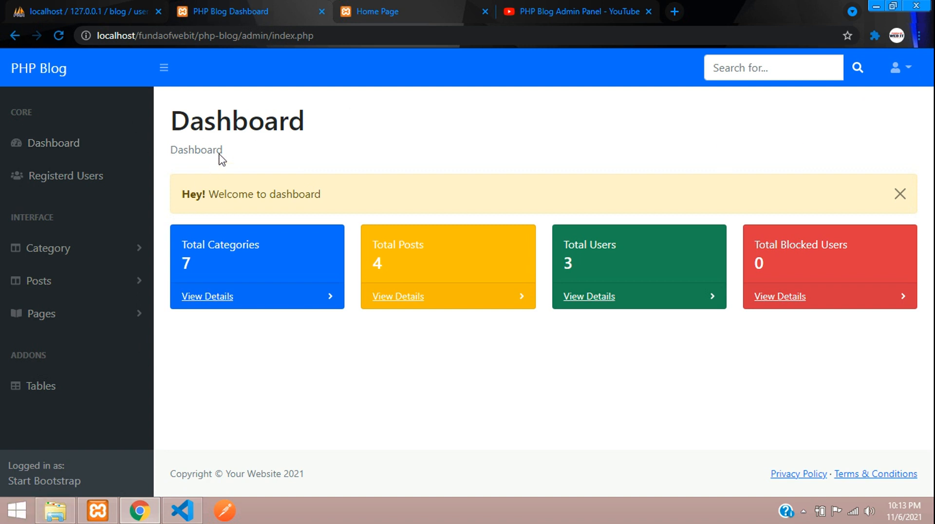
pyautogui.moveTo(897, 70)
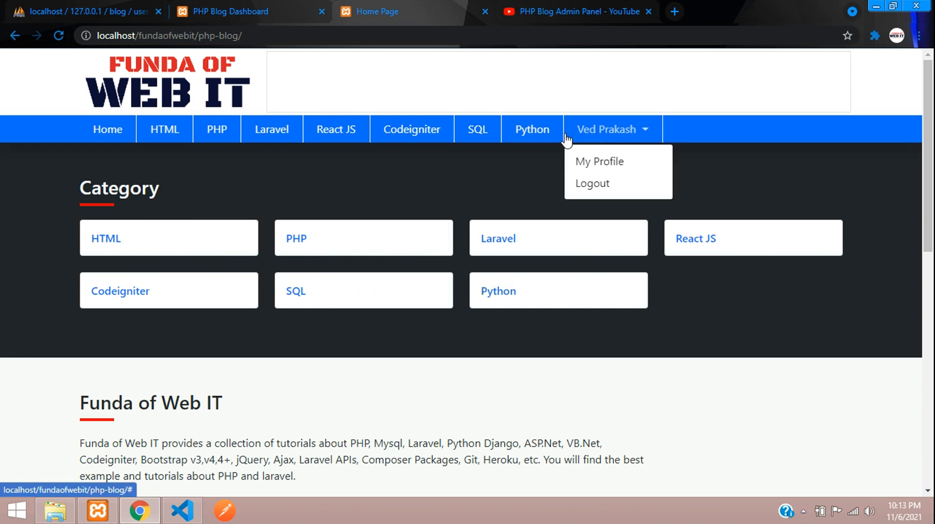
pyautogui.moveTo(640, 143)
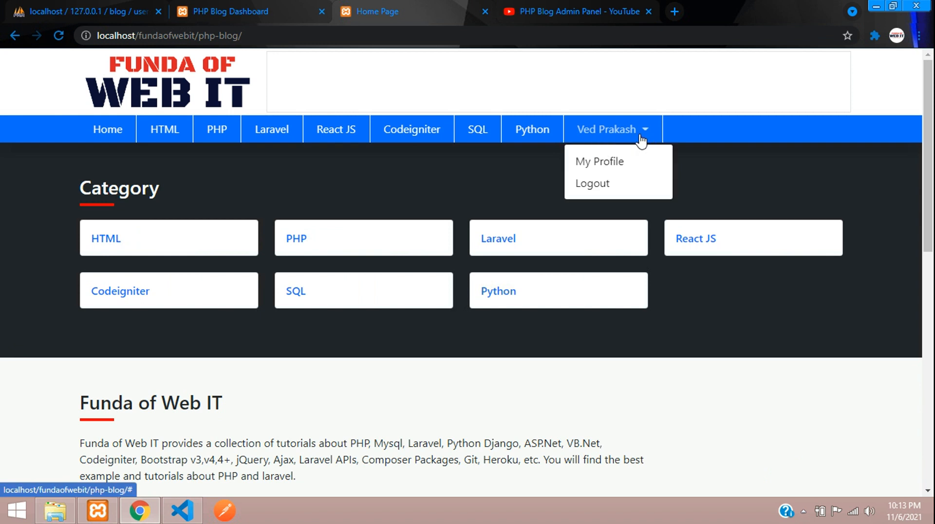
# Copy the auth_user session line from navbar.php and return to admin navbar-top.php's user icon toggle.
pyautogui.click(612, 130)
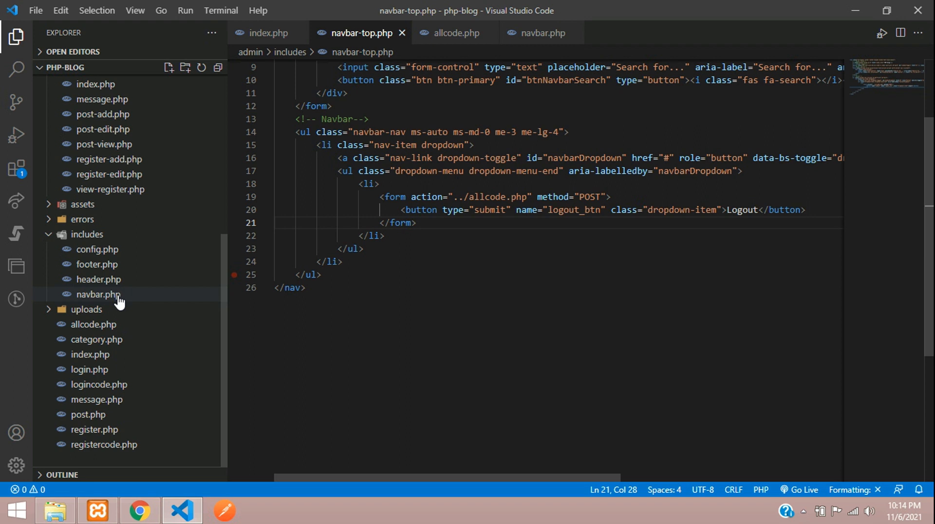
pyautogui.click(98, 294)
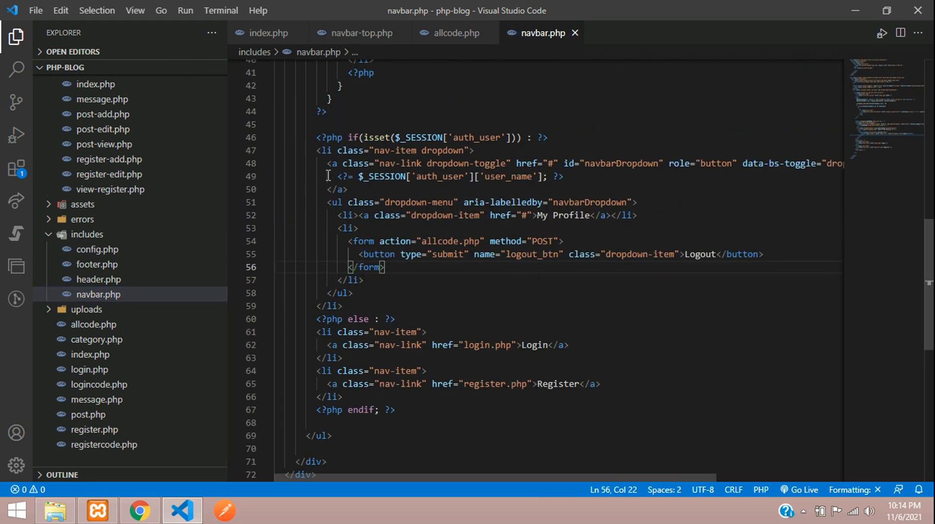
pyautogui.moveTo(338, 176); pyautogui.dragTo(556, 176)
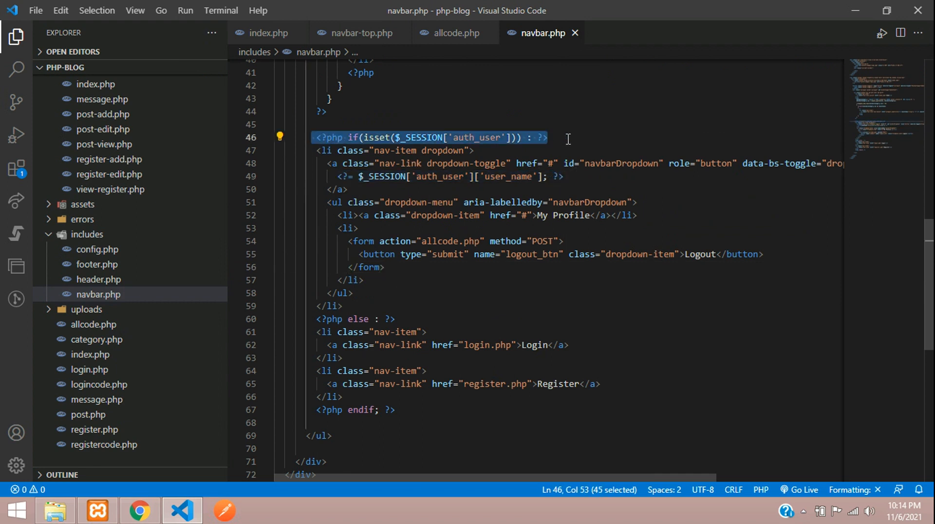
pyautogui.moveTo(607, 154)
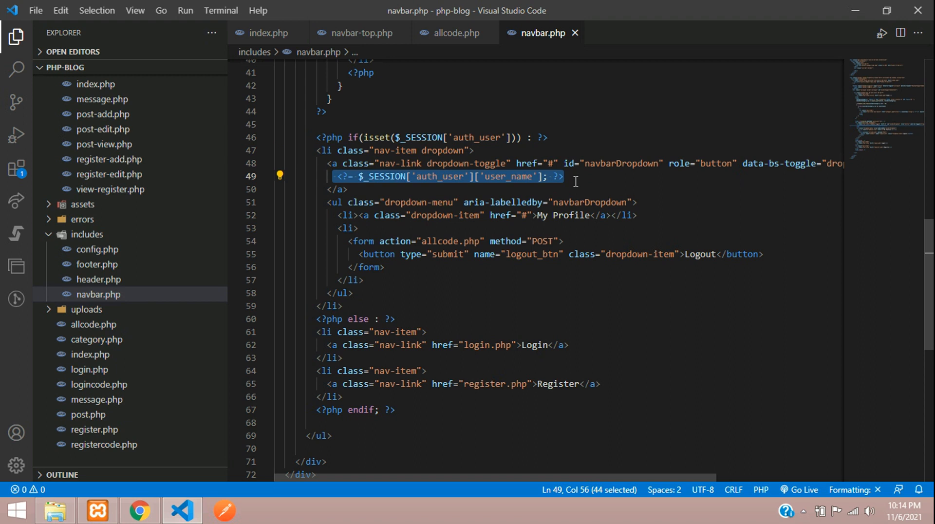
pyautogui.moveTo(389, 34)
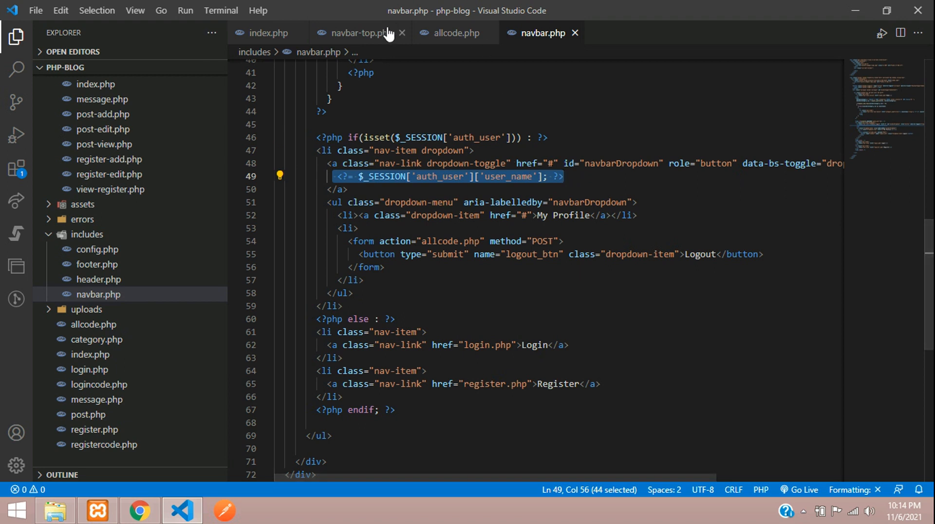
pyautogui.click(358, 33)
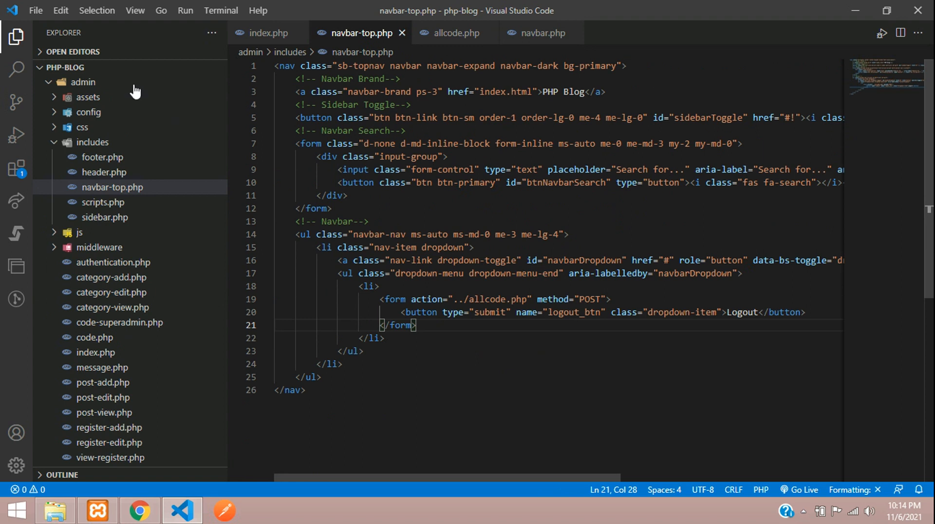
pyautogui.click(17, 36)
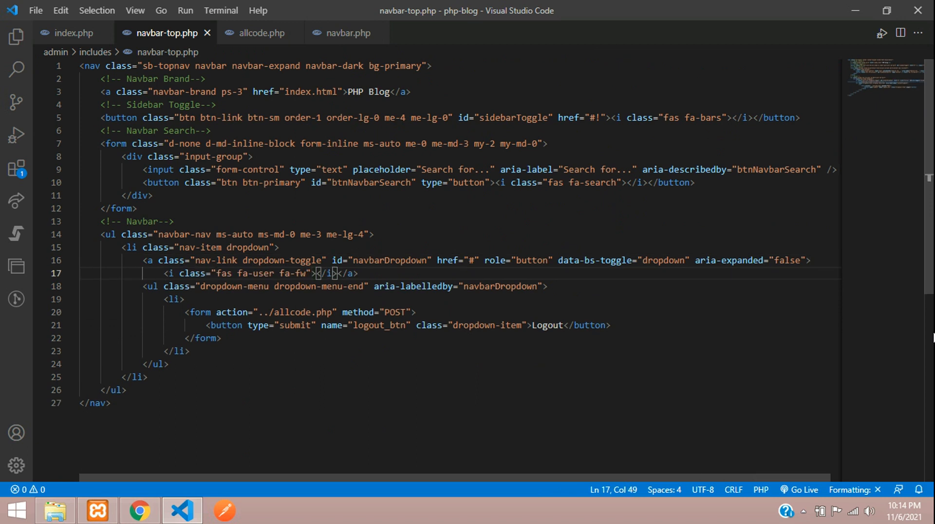
# Echo $_SESSION['auth_user']['user_name'] beside the user icon and add text-white to the toggle class.
pyautogui.press('Enter')
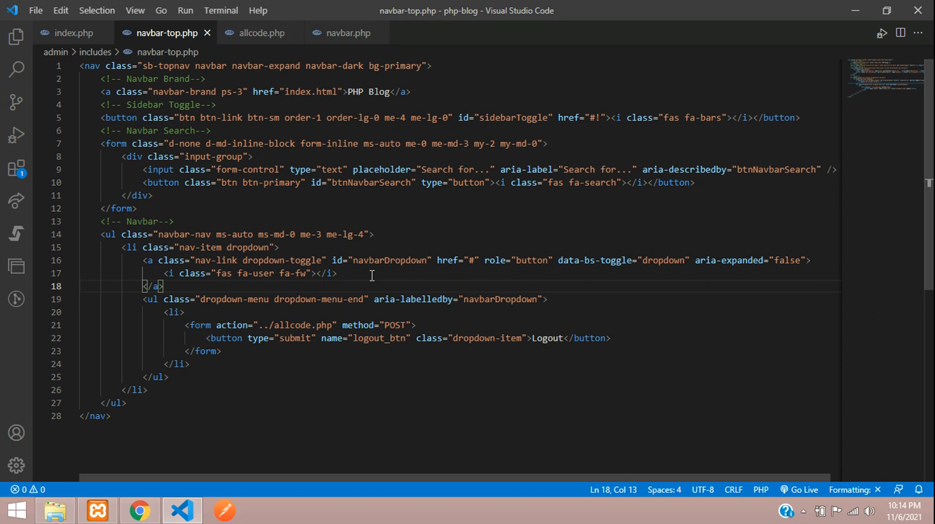
pyautogui.write("<?= $_SESSION['auth_user']['user_name']; ?>")
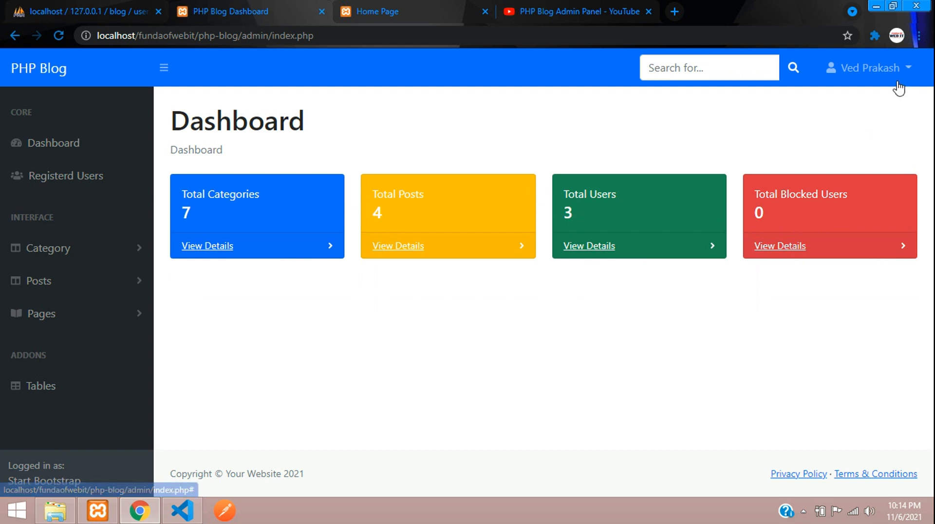
pyautogui.moveTo(838, 145)
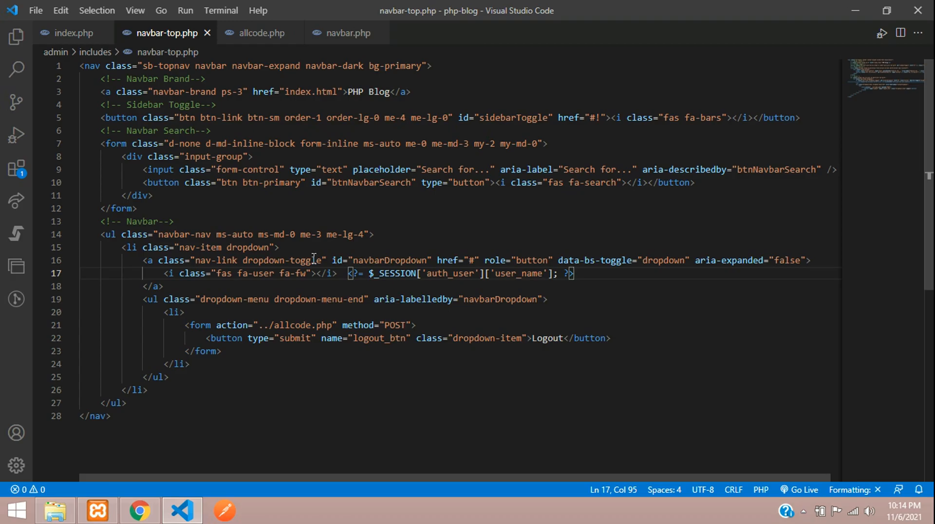
pyautogui.write('text-w')
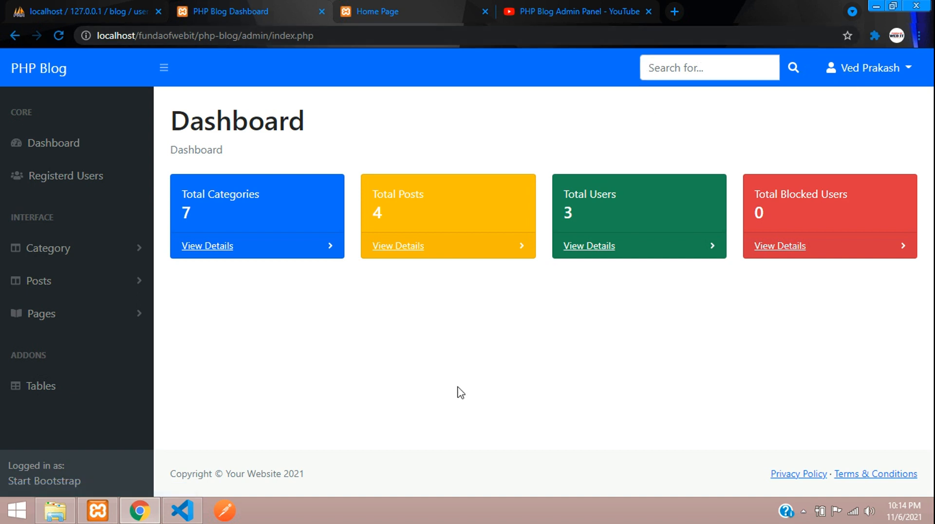
# Comment out the search input group with Ctrl+/ and check the dashboard, noting the sidebar footer's Start Bootstrap text.
pyautogui.click(182, 510)
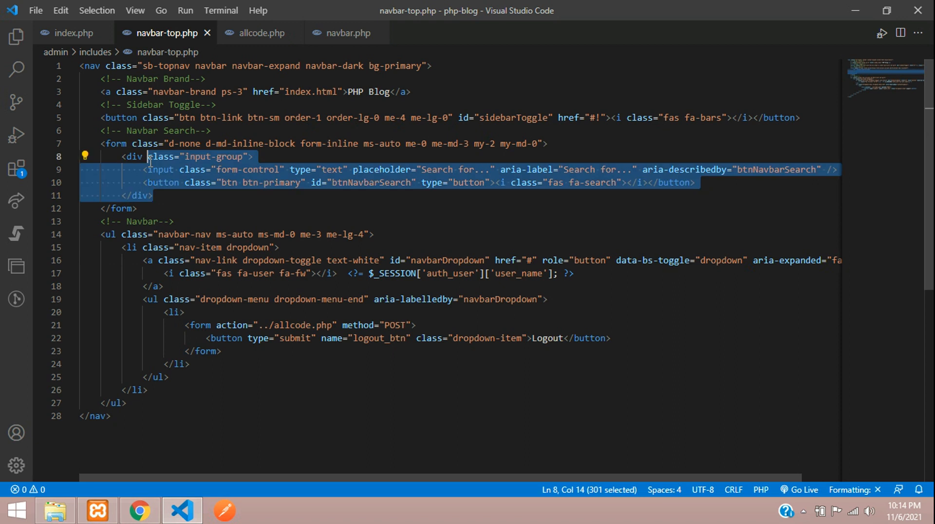
pyautogui.press('ctrl+/')
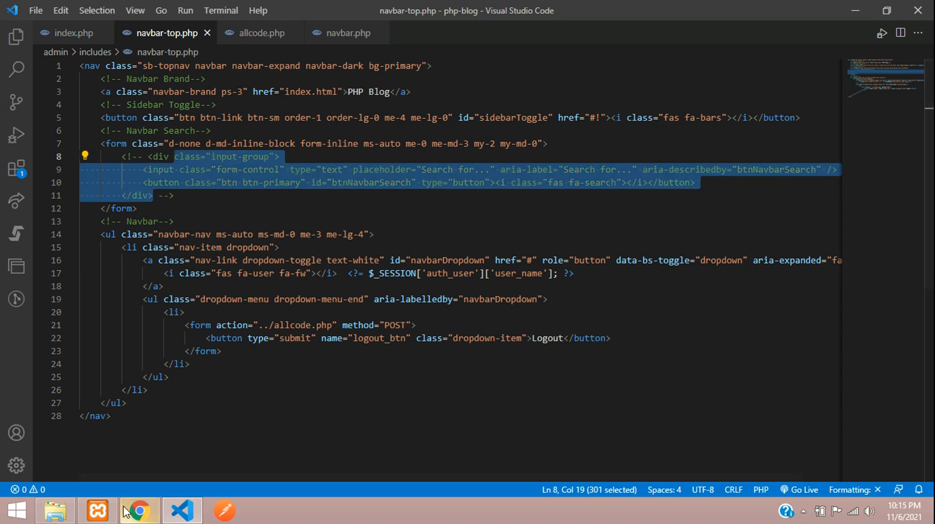
pyautogui.click(139, 510)
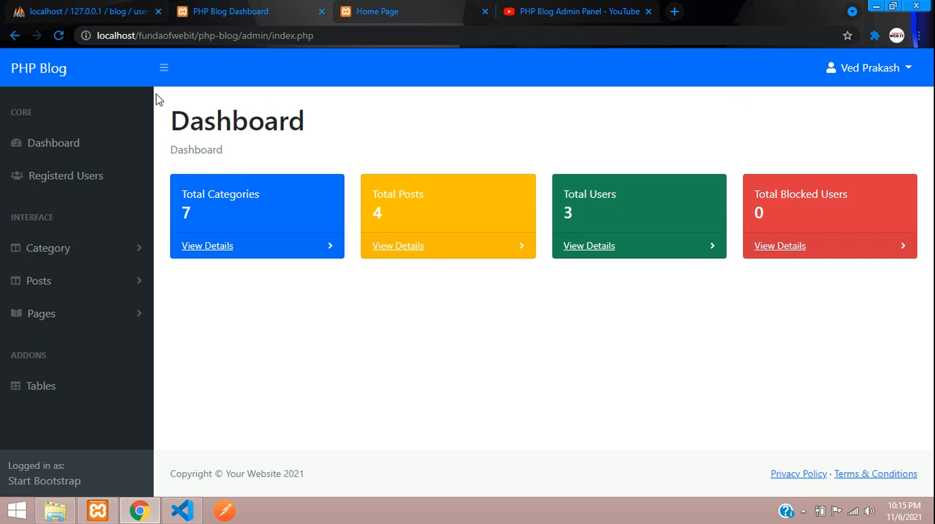
pyautogui.doubleClick(43, 481)
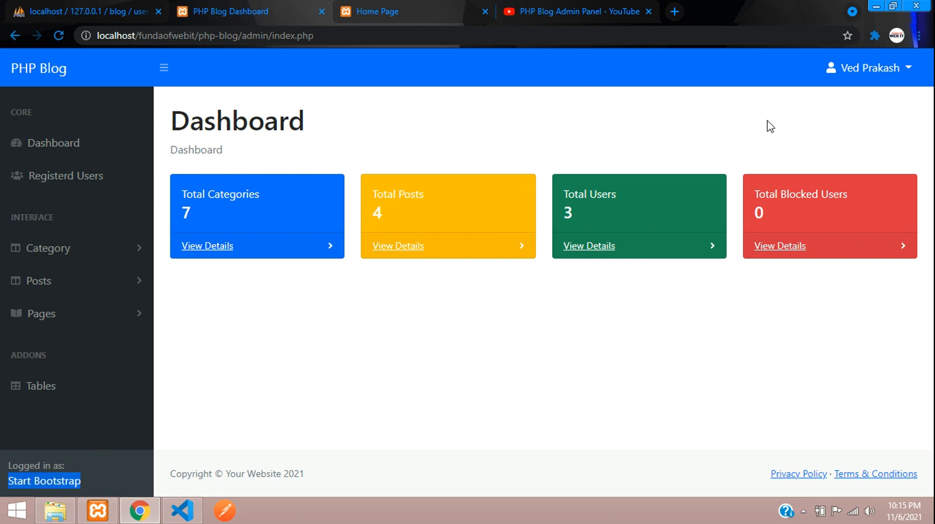
pyautogui.click(868, 67)
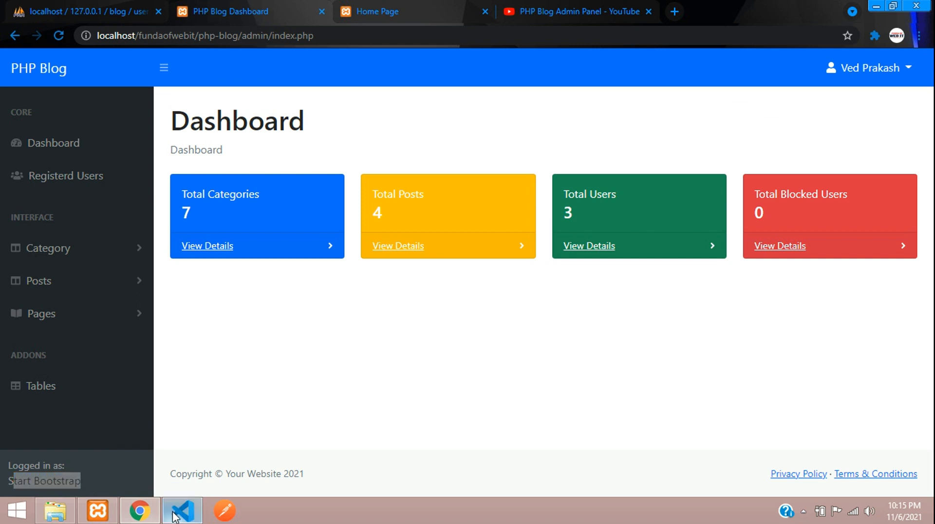
pyautogui.click(182, 509)
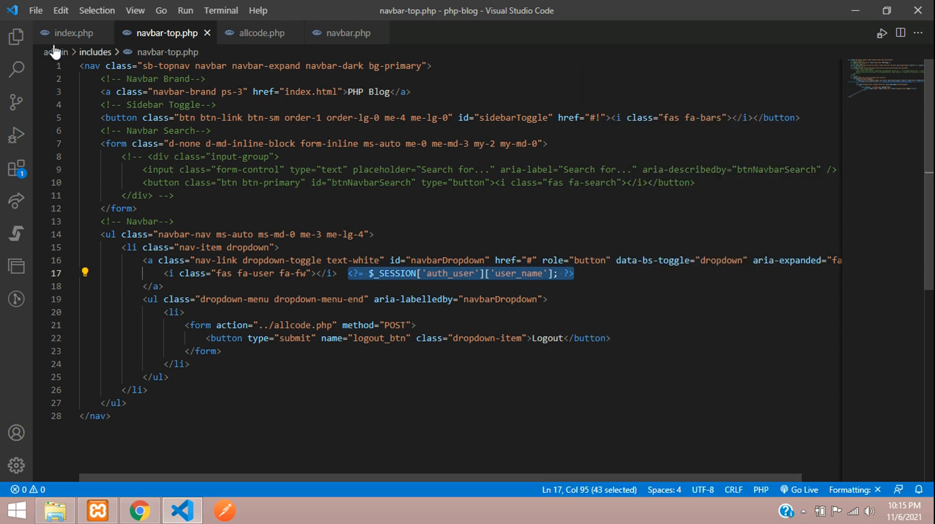
# In sidebar.php, echo $_SESSION['auth_user']['user_name'] in the footer in place of 'Start Bootstrap'.
pyautogui.click(17, 36)
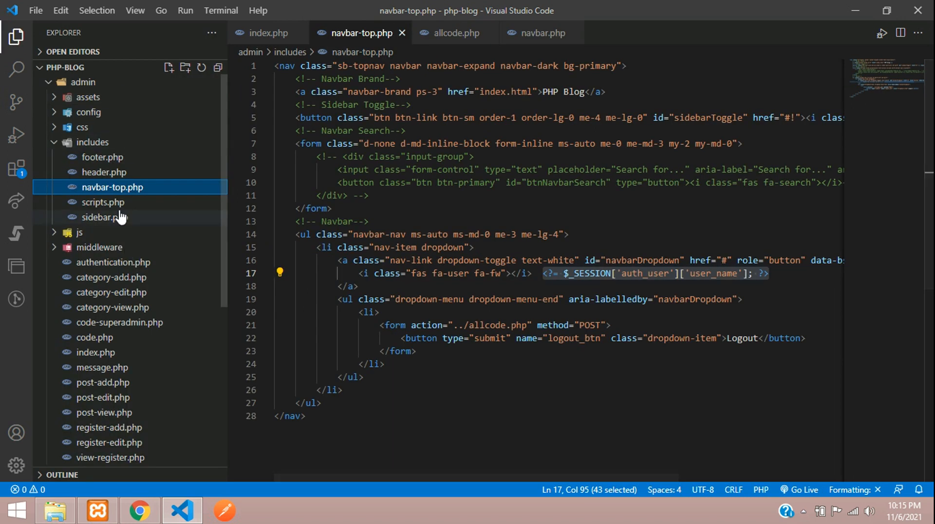
pyautogui.click(106, 216)
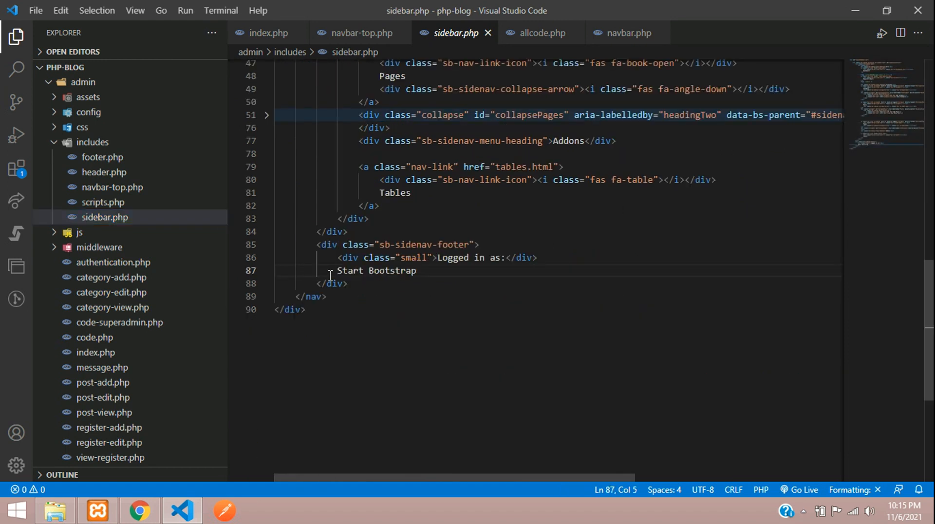
pyautogui.write("<?= $_SESSION['auth_user']['user_name']; ?>")
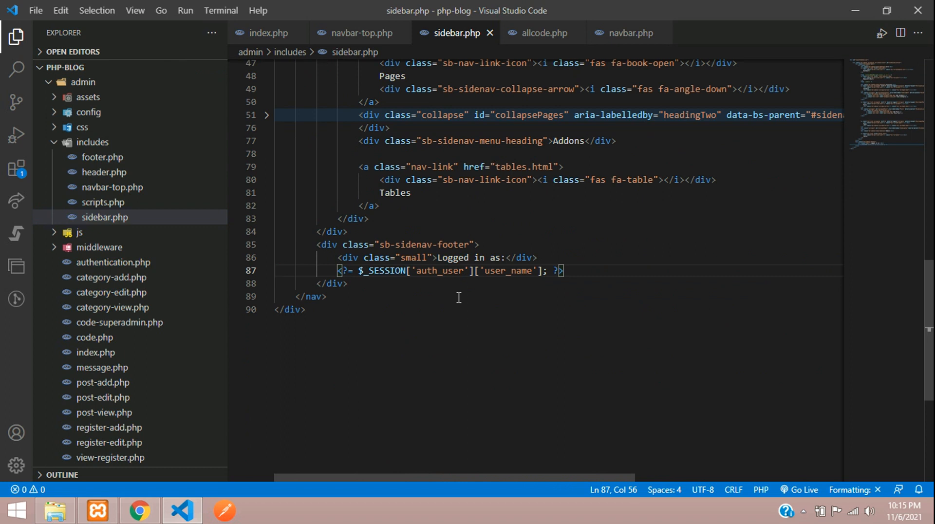
pyautogui.click(138, 510)
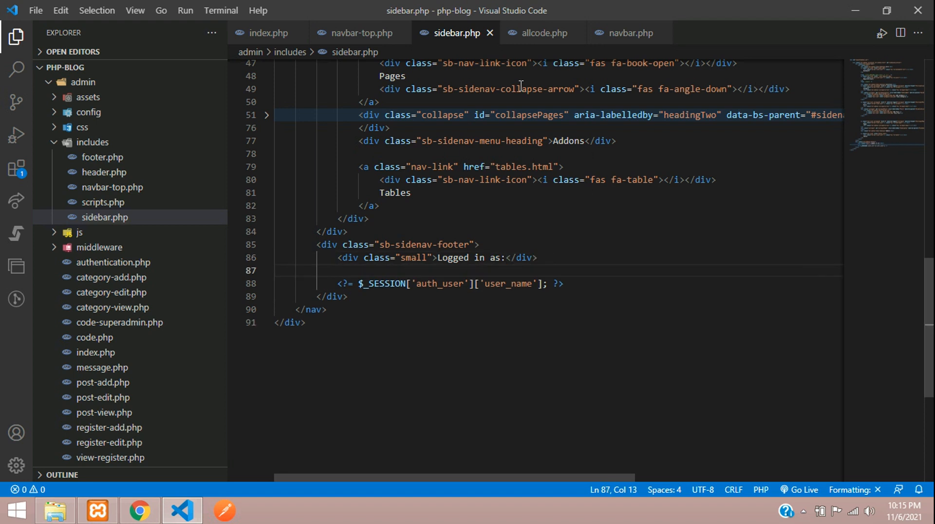
pyautogui.click(631, 33)
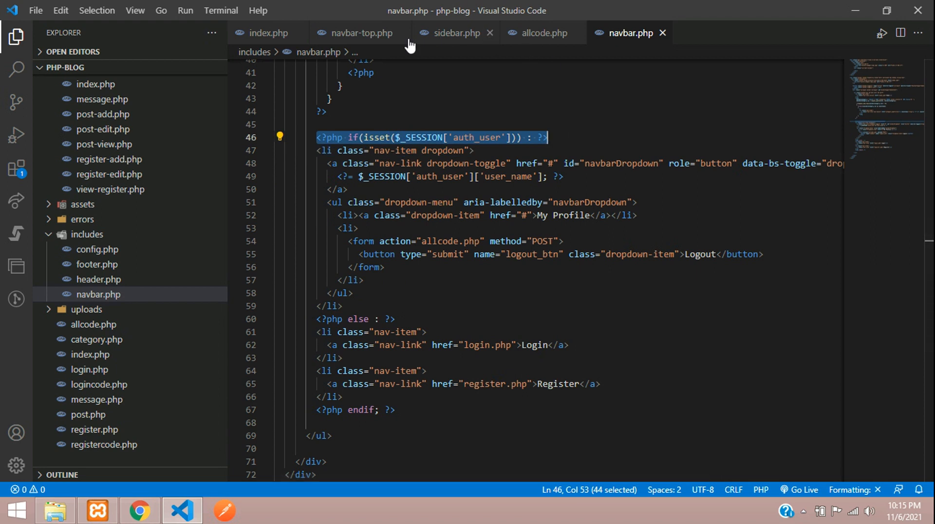
# Wrap the footer name in an if(isset($_SESSION['auth_user'])) ... endif block and save sidebar.php.
pyautogui.click(361, 33)
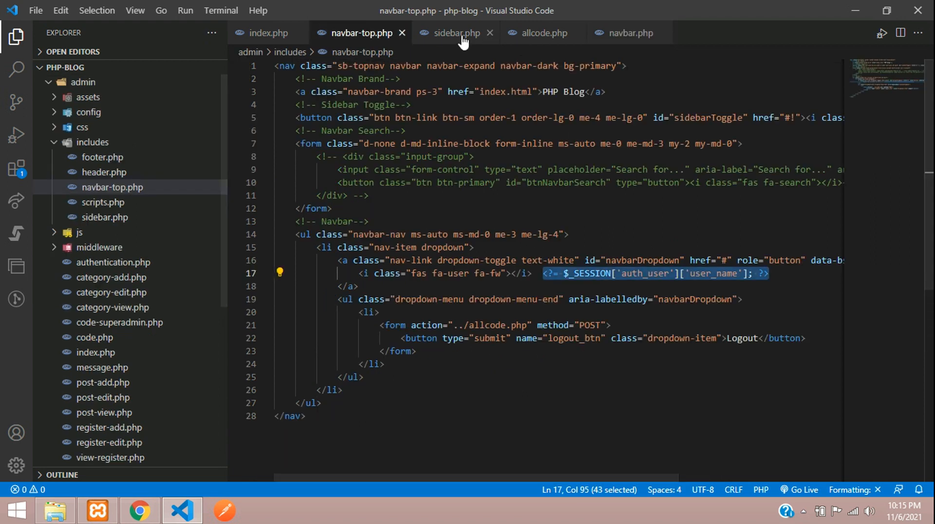
pyautogui.click(455, 33)
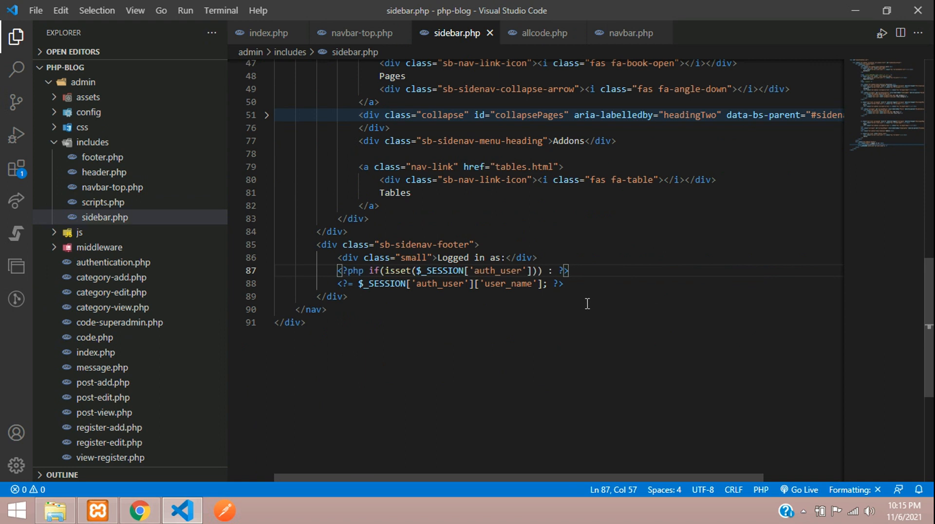
pyautogui.write('<?')
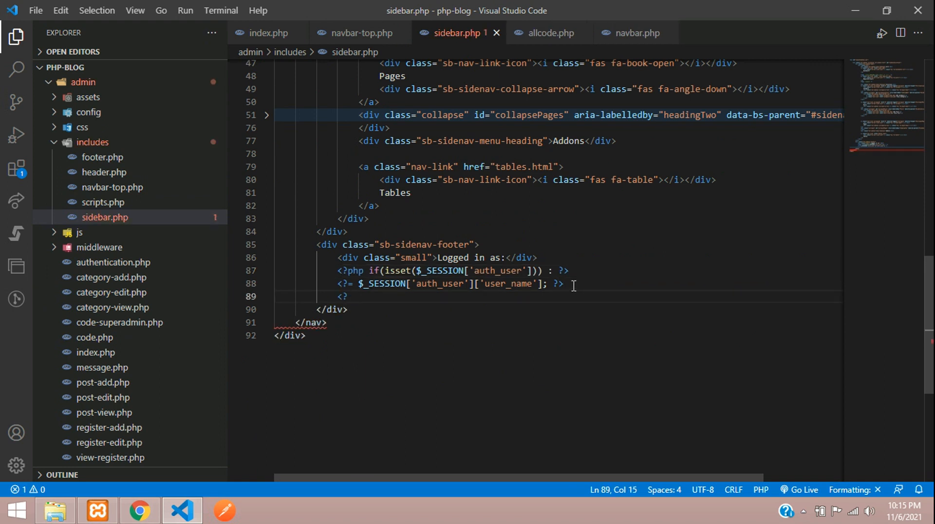
pyautogui.write('php  ?>')
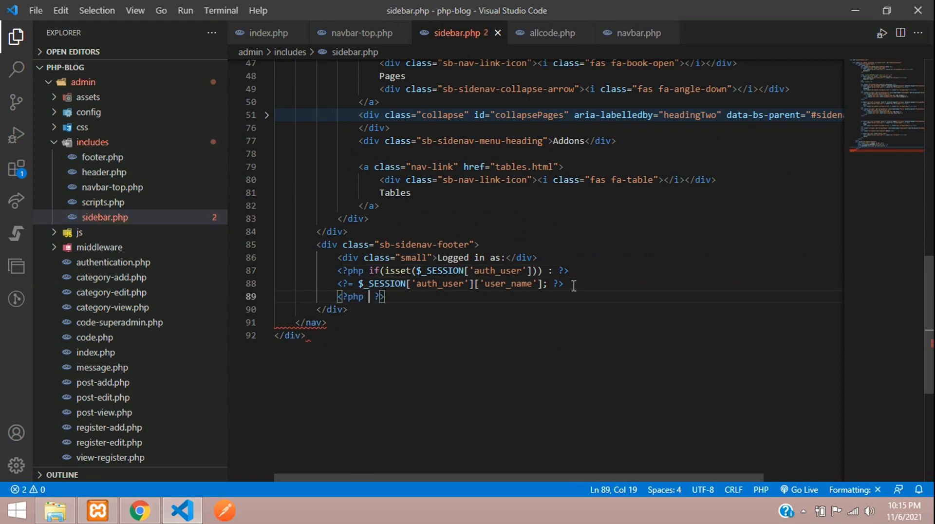
pyautogui.write('endif;')
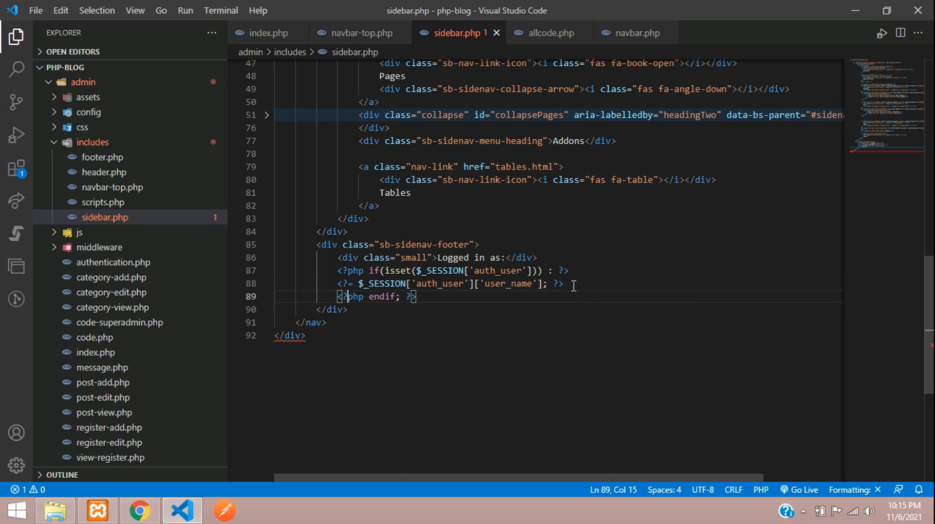
pyautogui.press('ctrl+s')
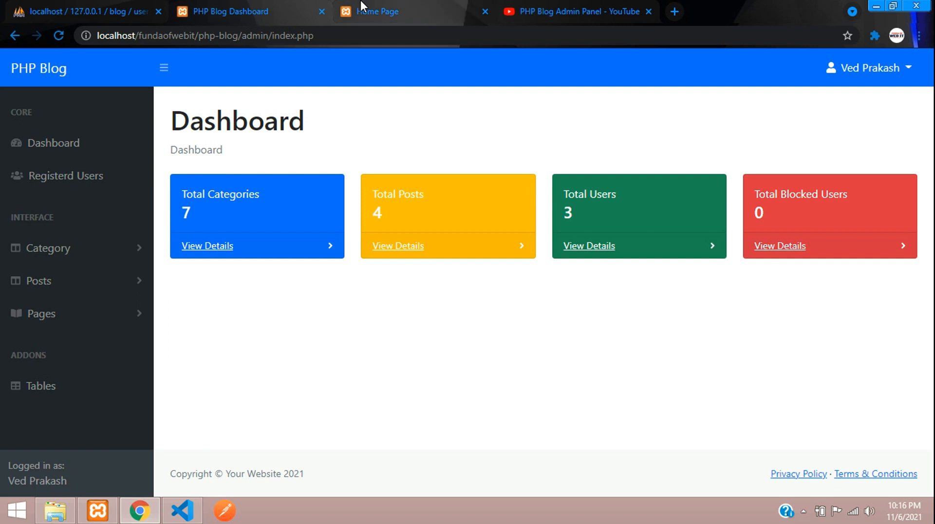
pyautogui.click(376, 12)
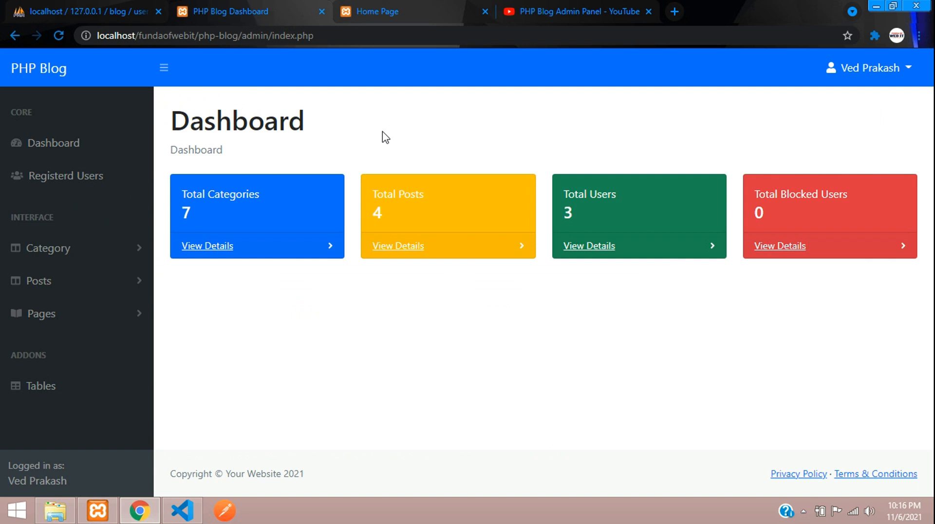
pyautogui.moveTo(378, 141)
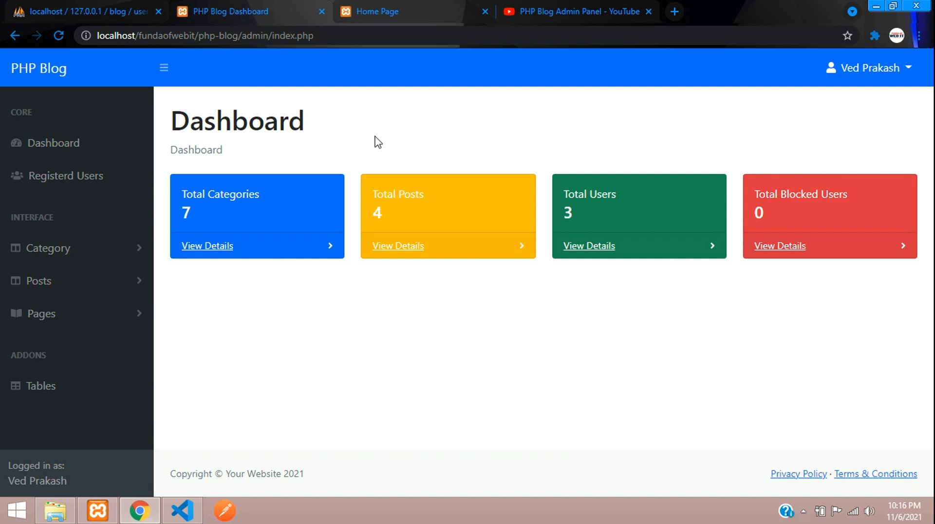